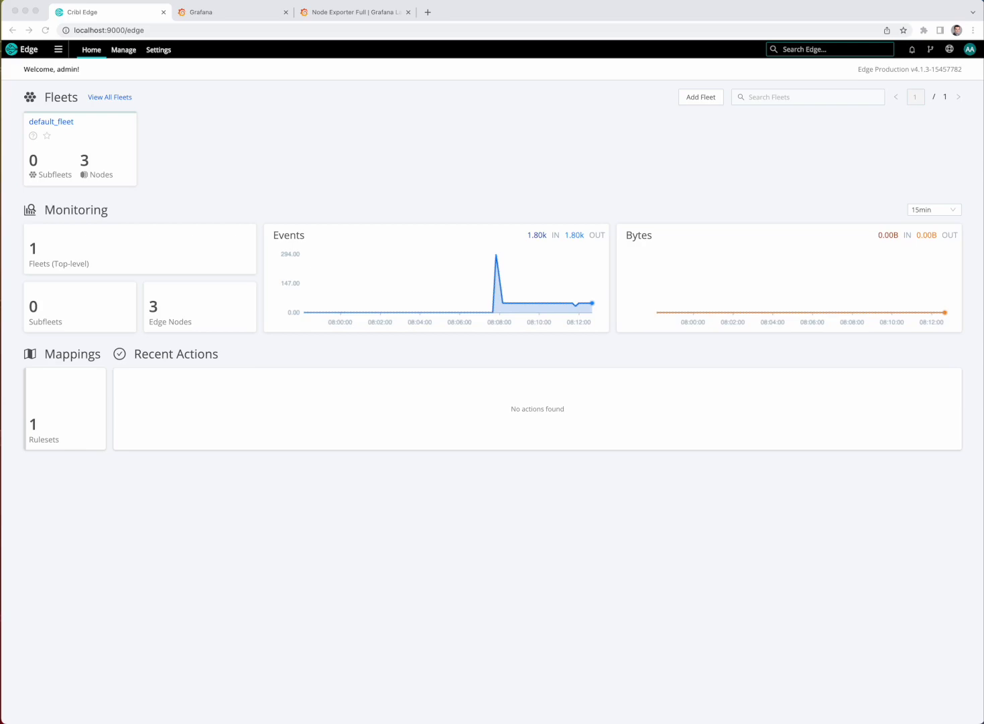
# Open default_fleet in Cribl Edge and list its three alive edge nodes.
pyautogui.click(355, 12)
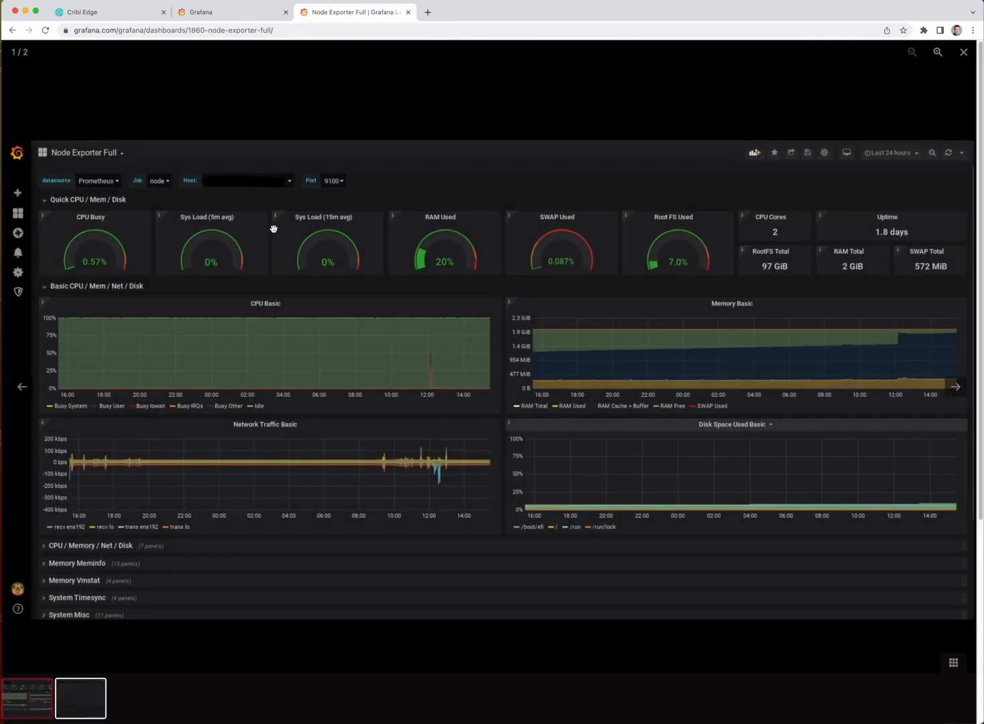
pyautogui.moveTo(268, 213)
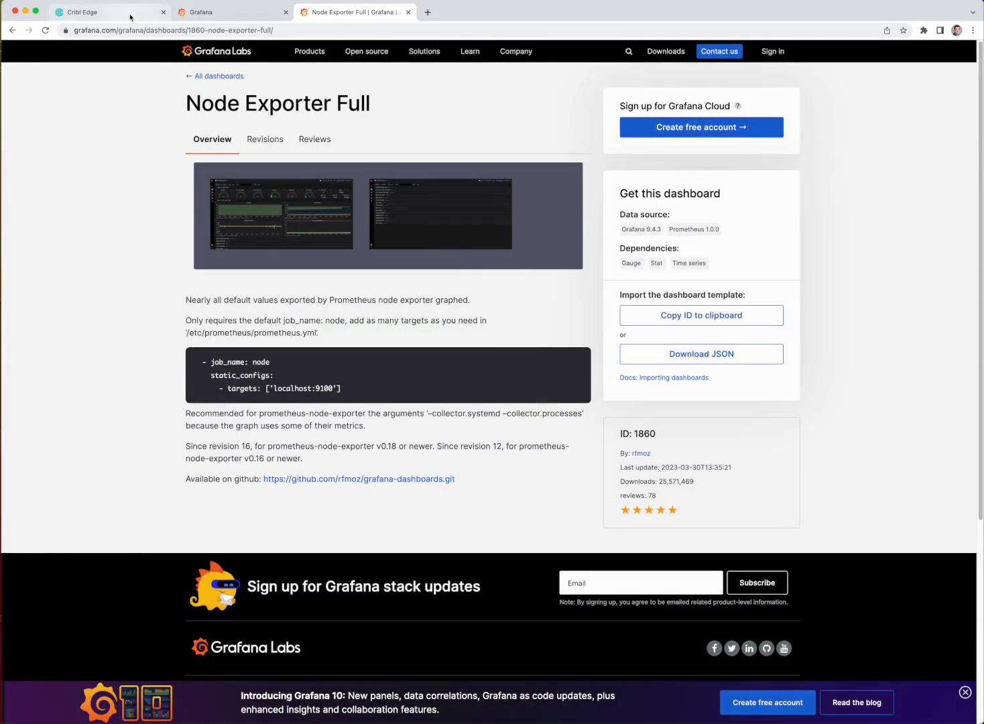
pyautogui.click(101, 12)
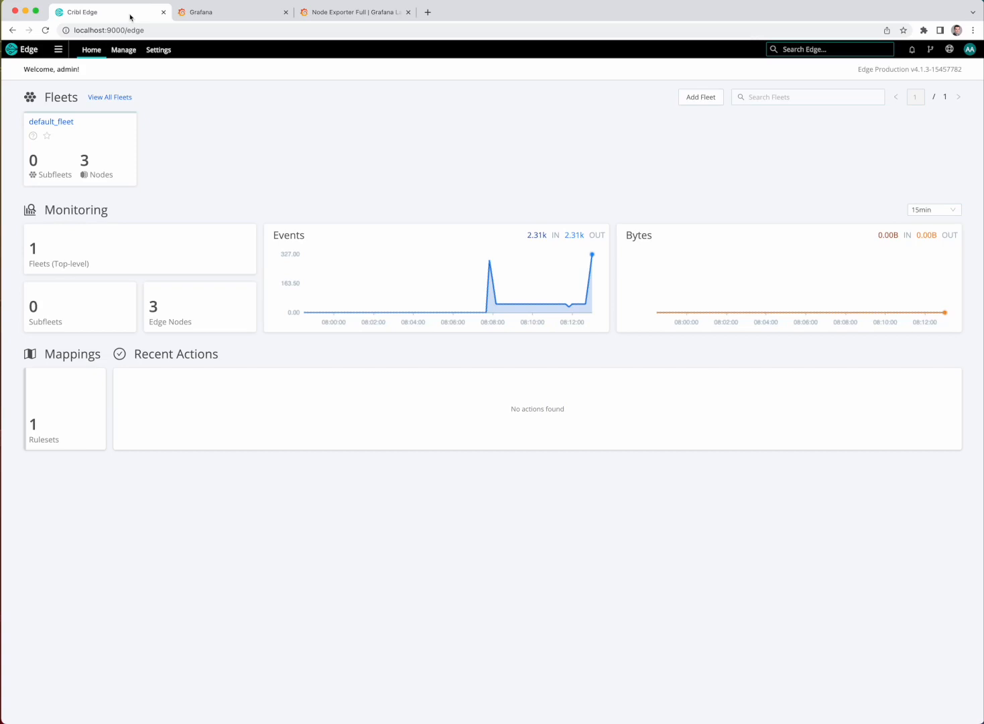
pyautogui.click(51, 121)
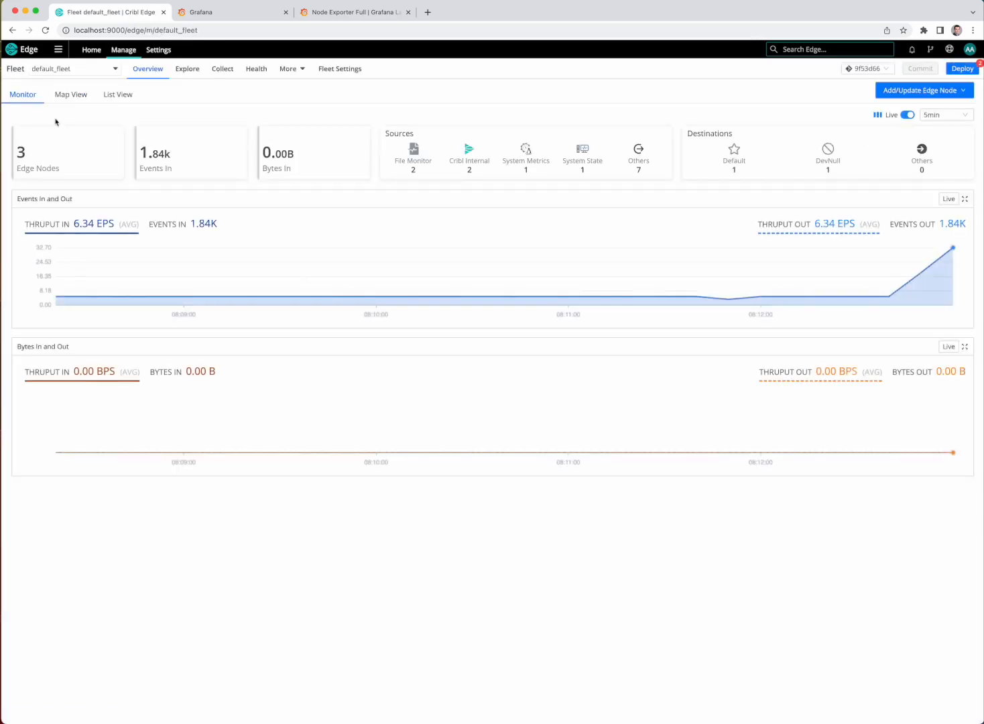
pyautogui.click(118, 94)
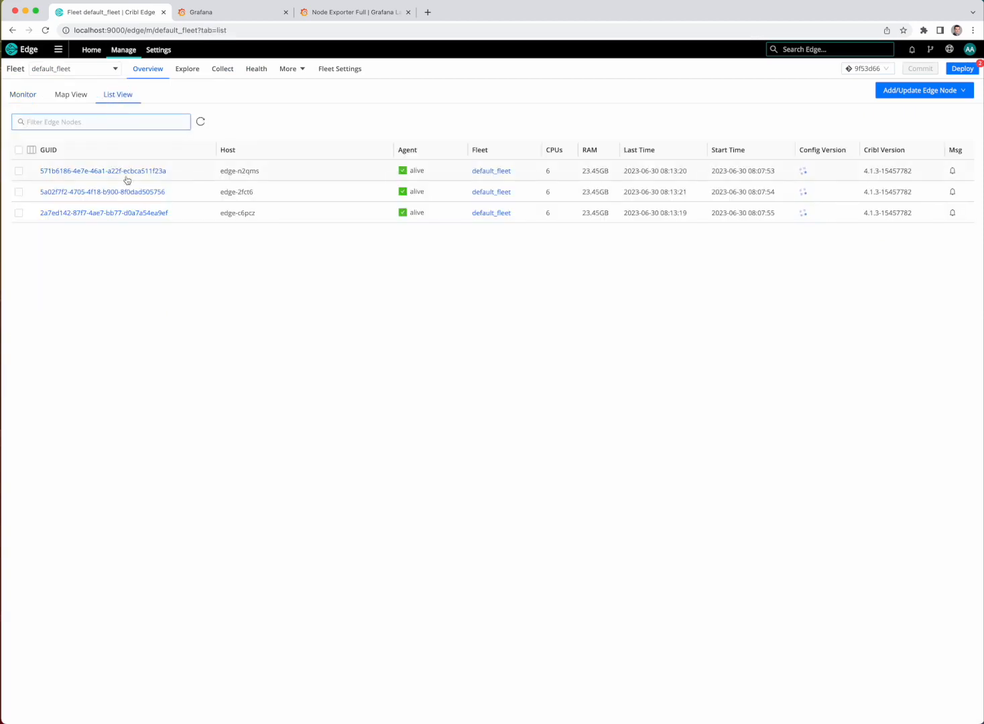
pyautogui.moveTo(158, 235)
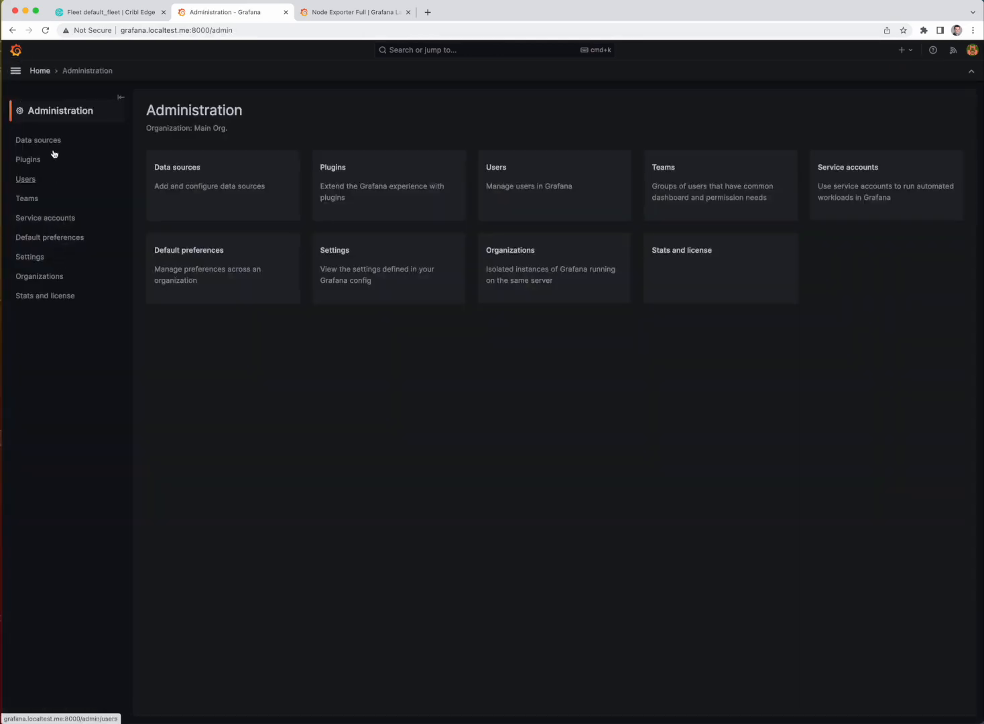
# Confirm the lone Prometheus data source and empty dashboard list, then revisit dashboard 1860's page.
pyautogui.click(38, 140)
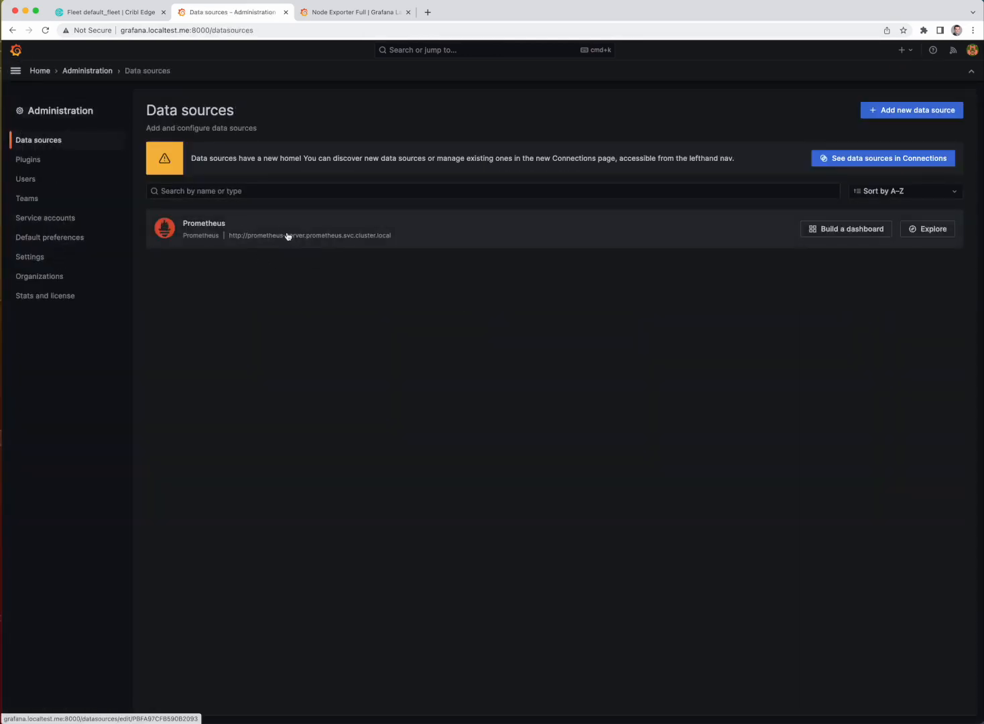
pyautogui.click(15, 71)
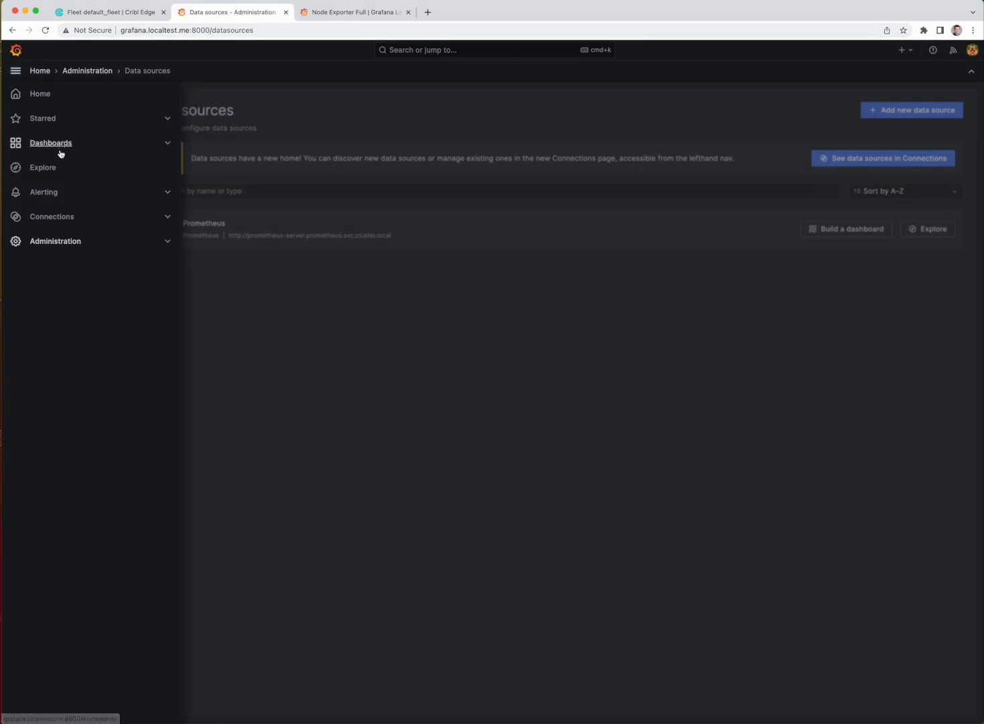
pyautogui.click(50, 143)
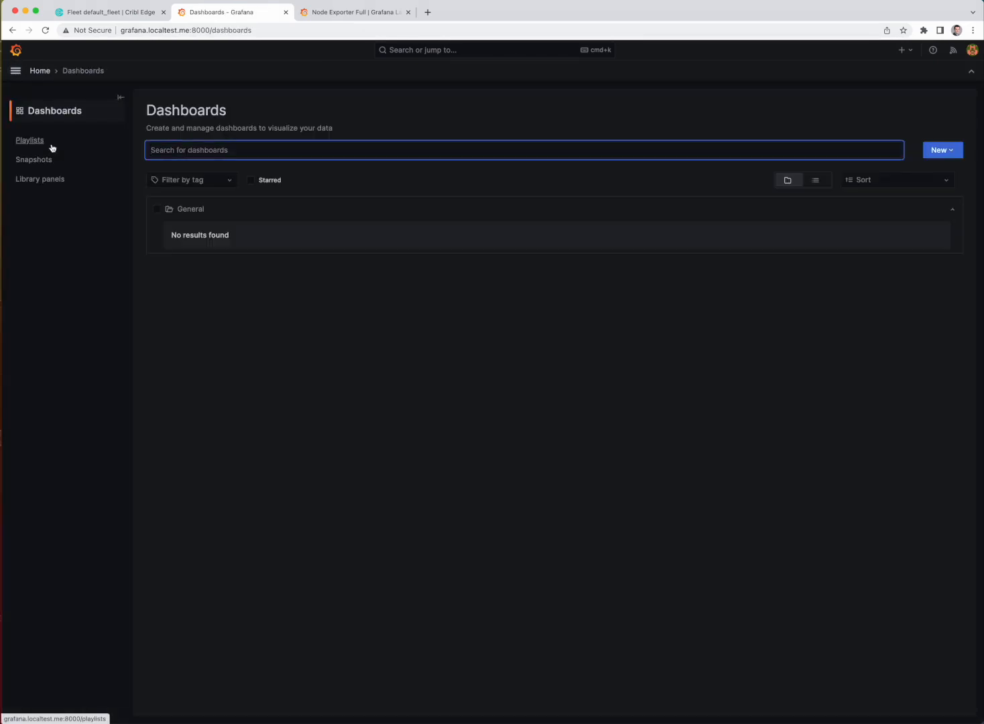
pyautogui.moveTo(98, 149)
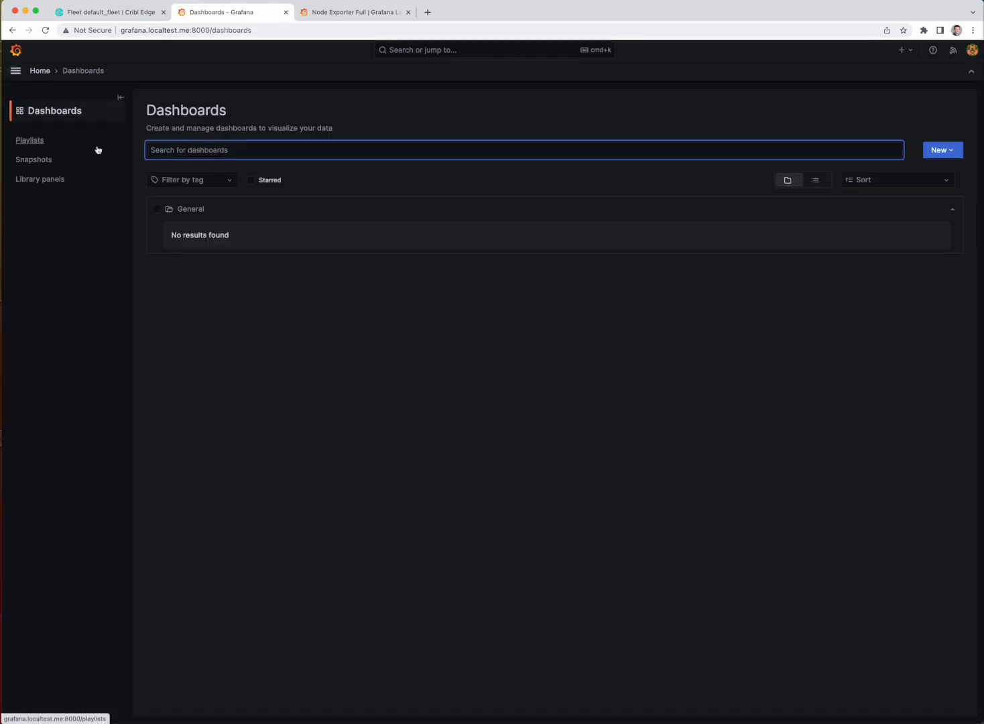
pyautogui.click(355, 12)
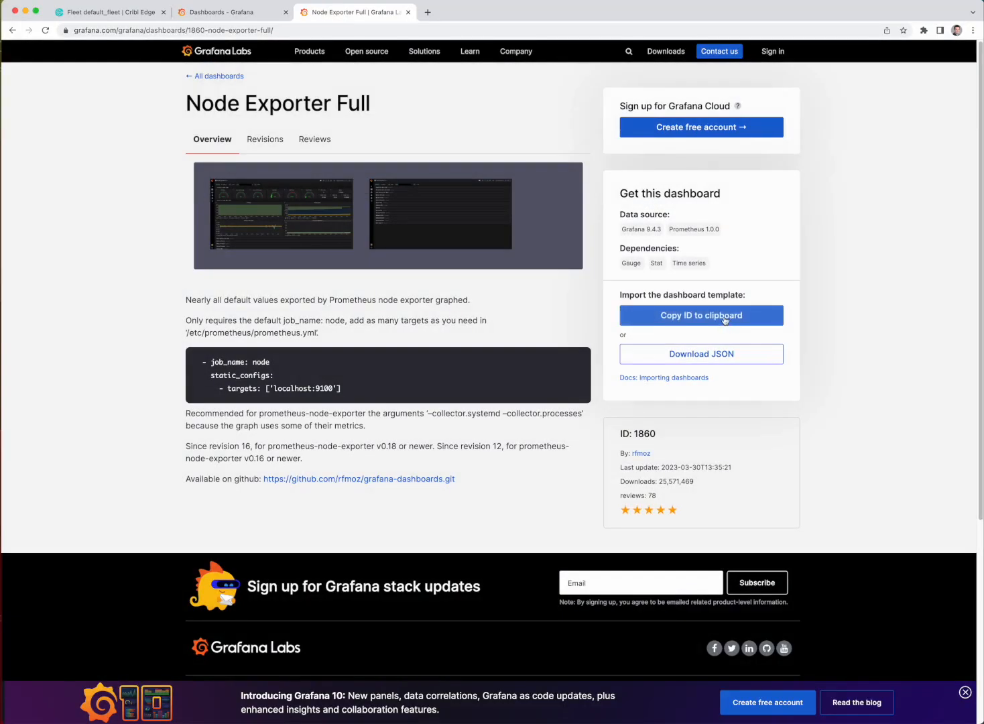
# Import dashboard ID 1860 into the local Grafana using the Prometheus data source.
pyautogui.click(701, 315)
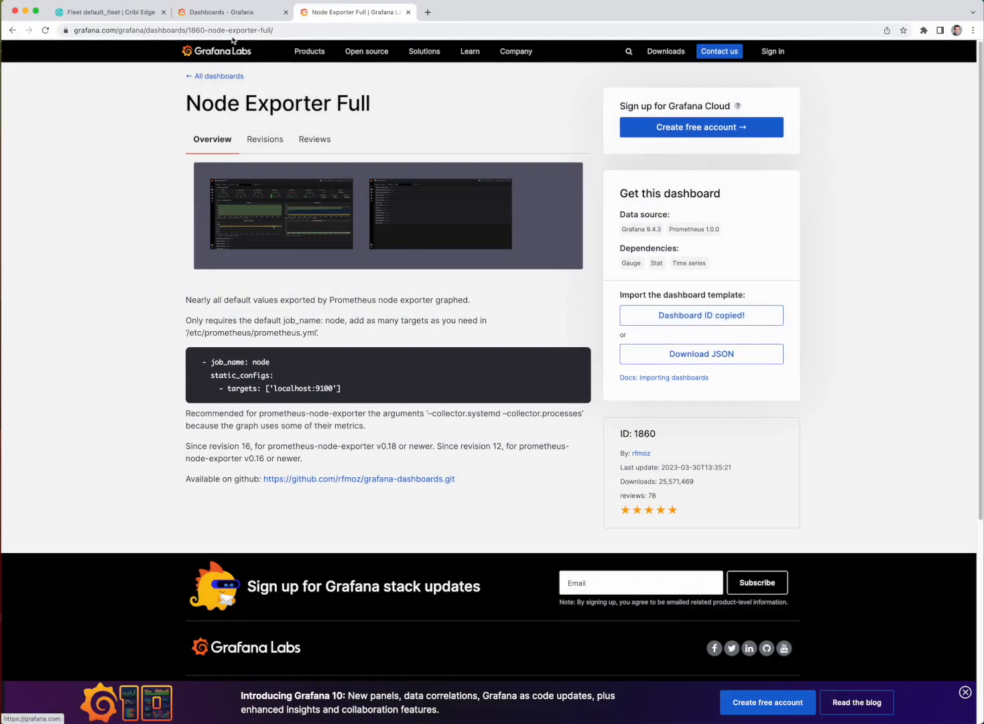
pyautogui.click(232, 12)
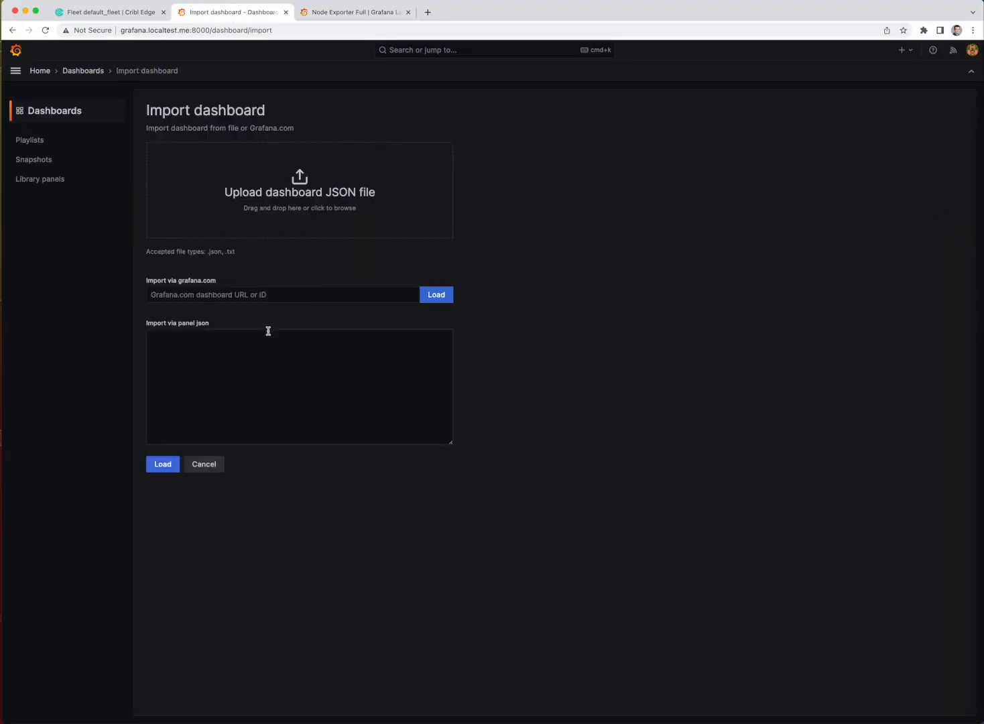
pyautogui.write('1860')
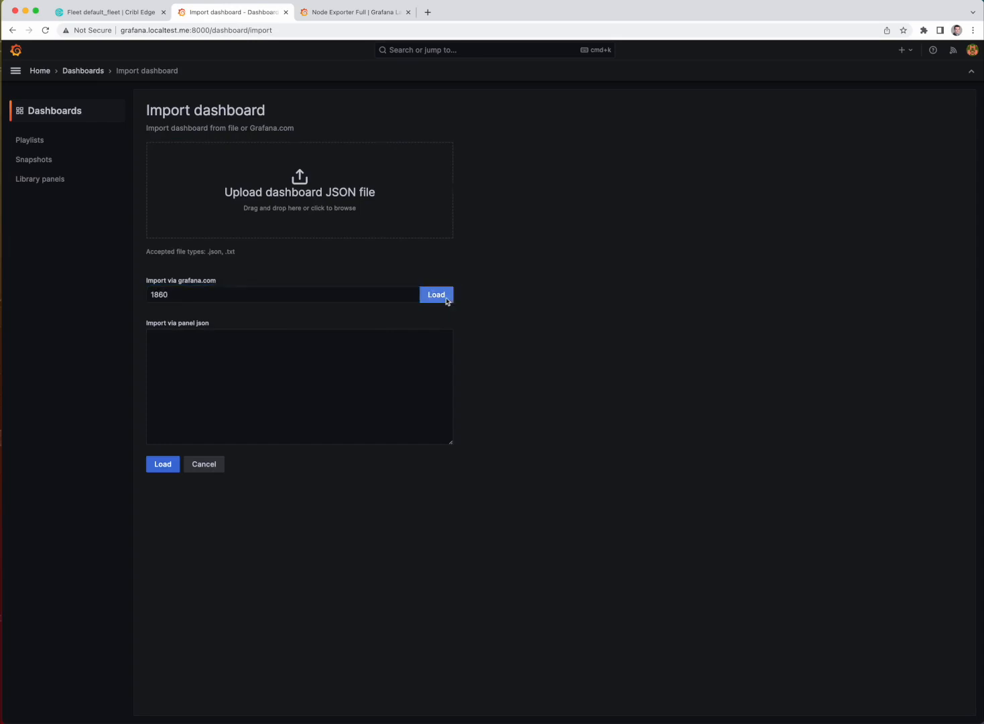
pyautogui.click(436, 294)
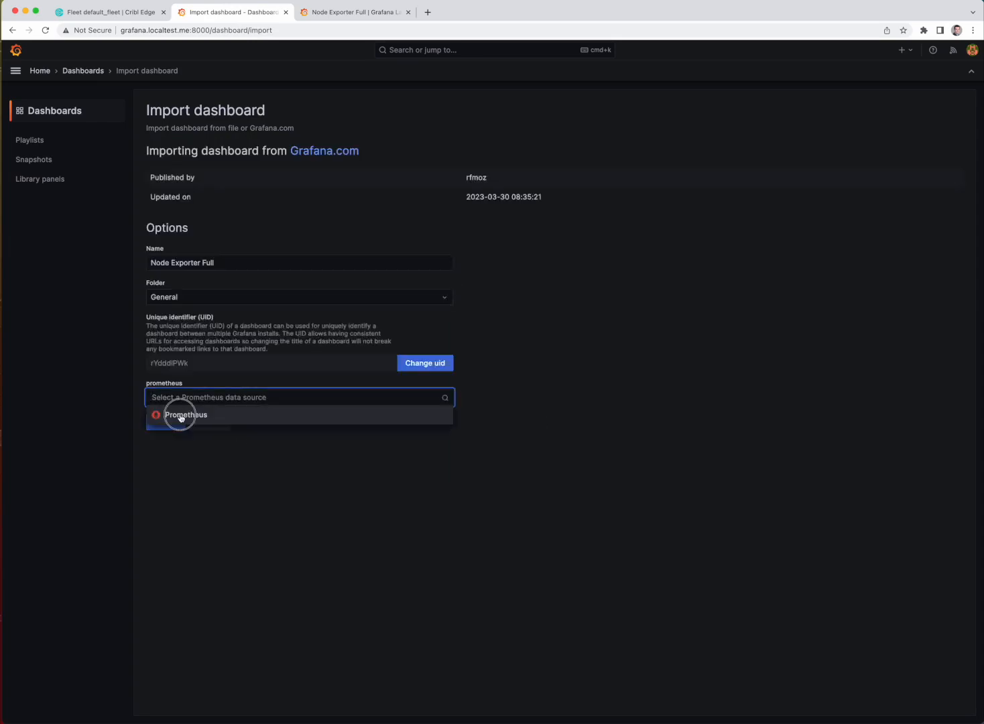
pyautogui.click(186, 415)
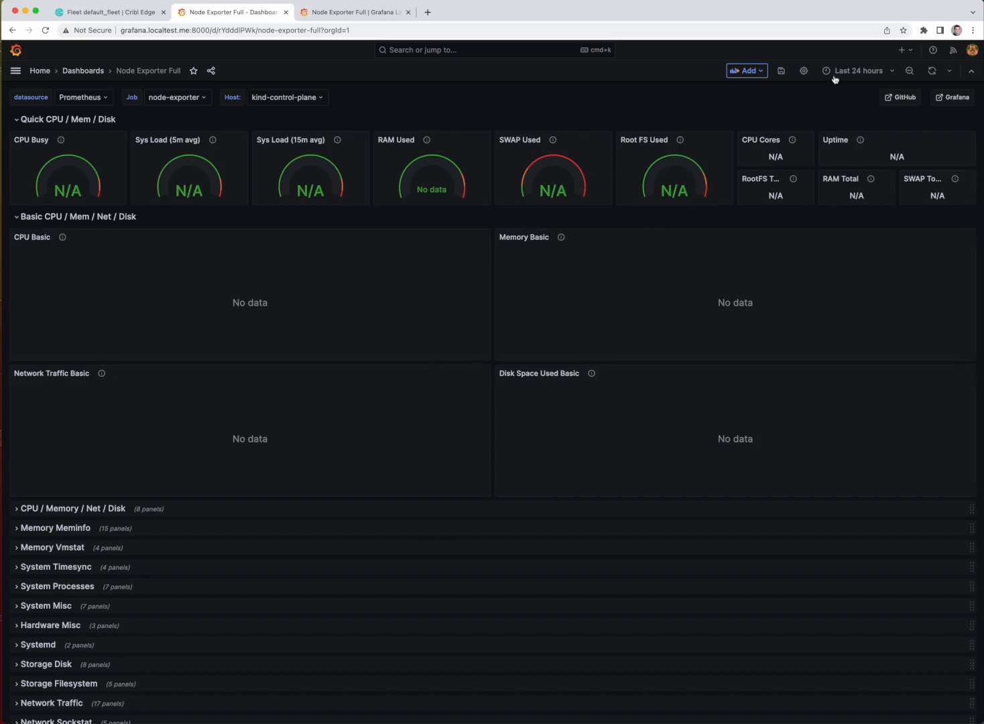
# Set the dashboard time range to Last 5 minutes with 5s auto-refresh.
pyautogui.click(859, 70)
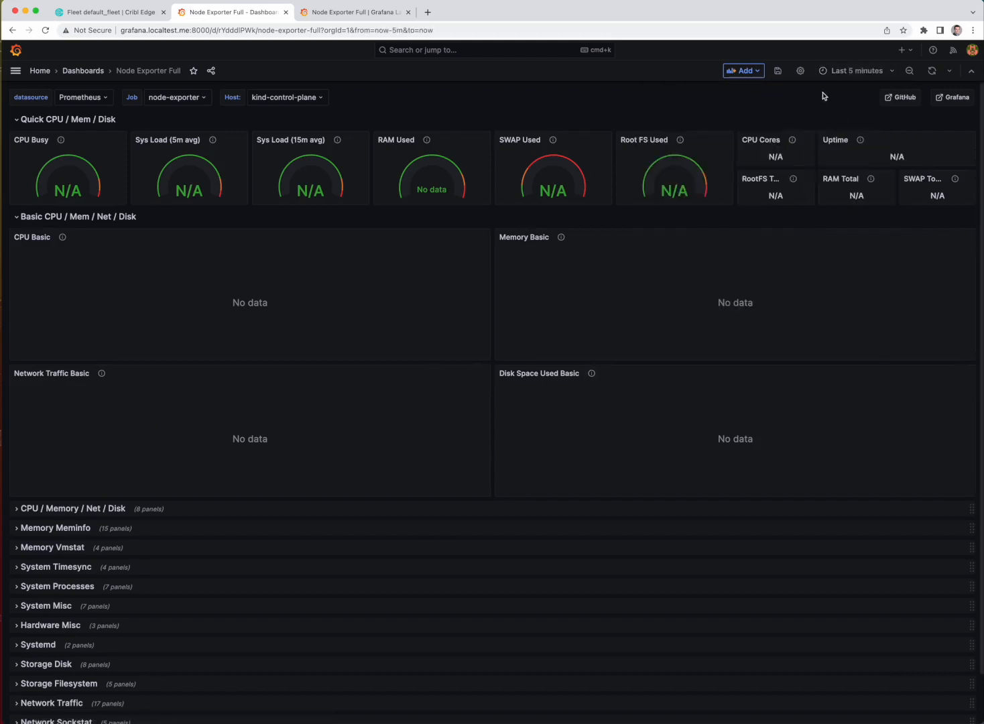
pyautogui.click(952, 71)
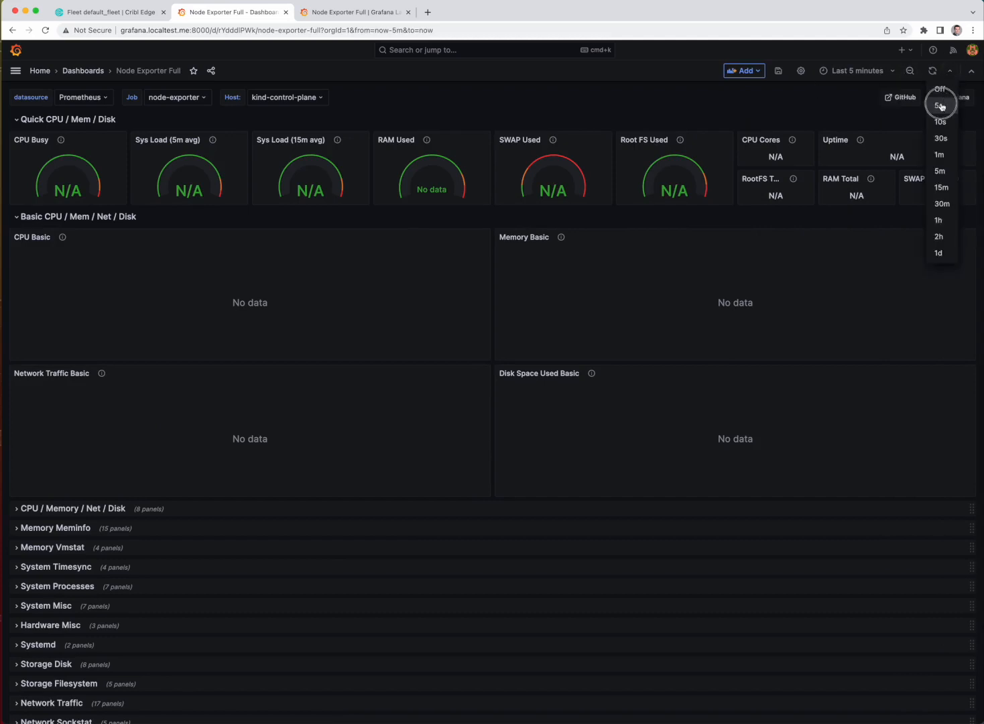
pyautogui.click(940, 105)
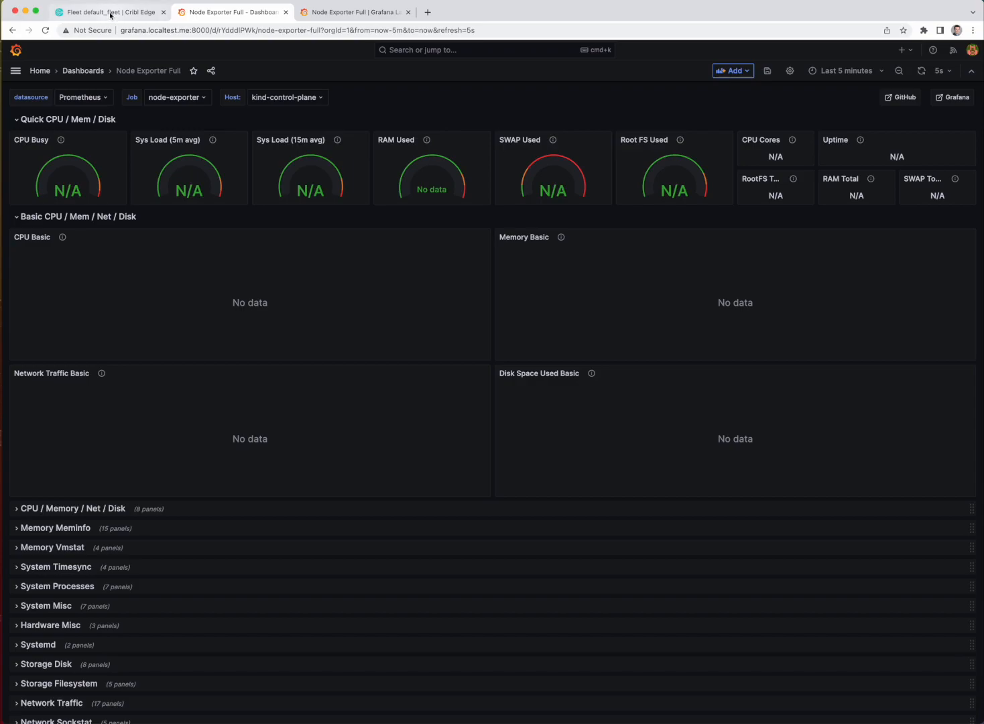
# From default_fleet's Collect map, expand the new QuickConnect destination catalog.
pyautogui.click(113, 12)
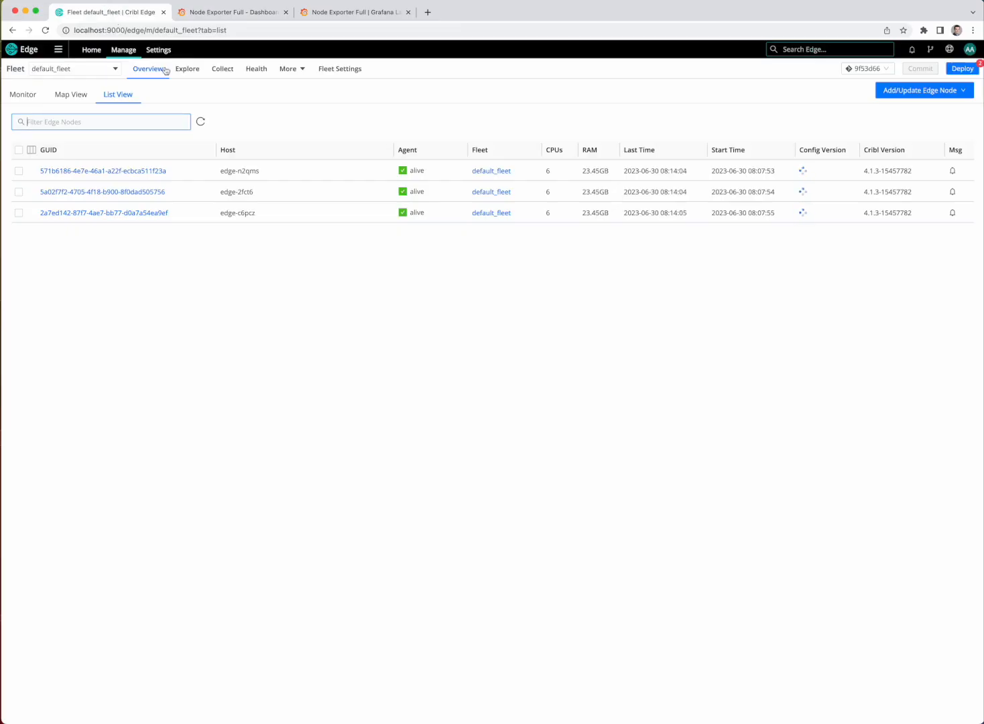
pyautogui.click(221, 69)
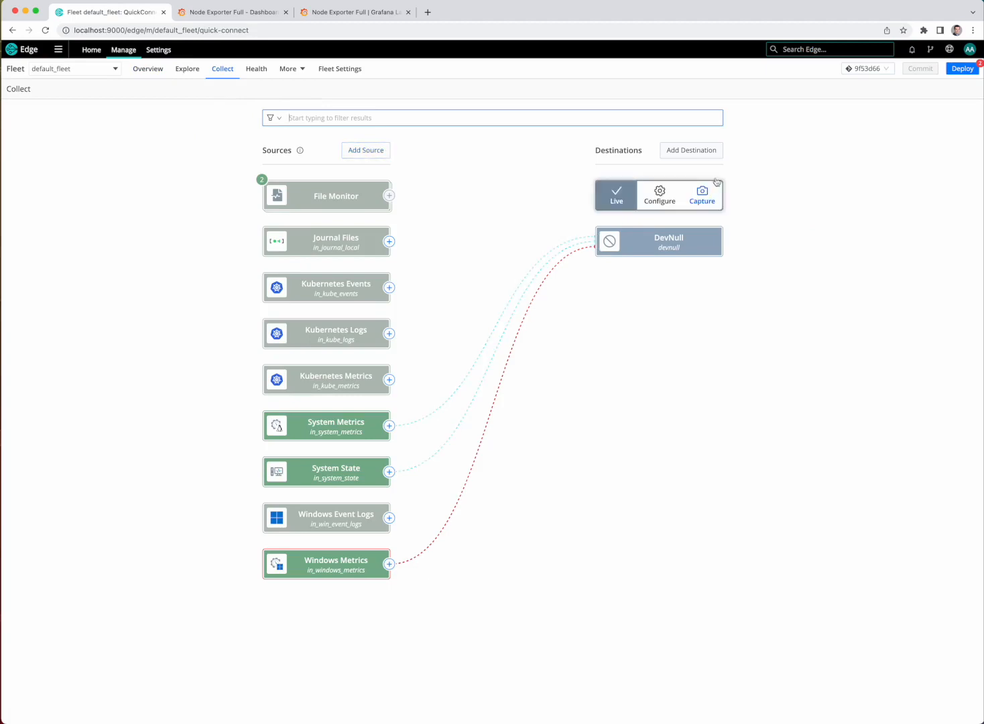
pyautogui.click(692, 149)
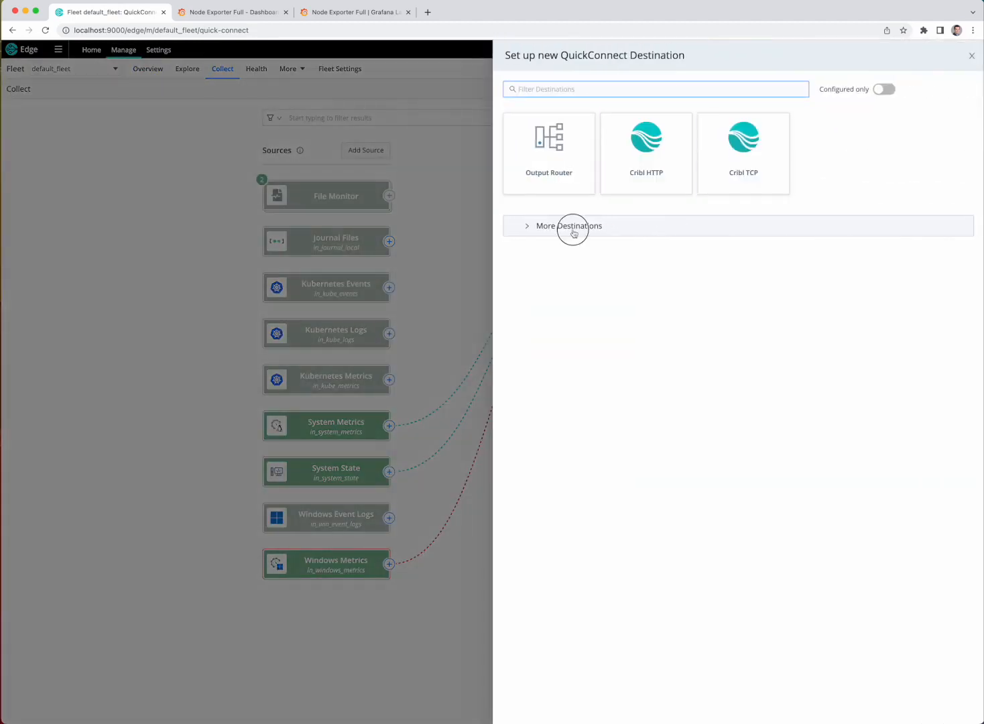
pyautogui.click(569, 225)
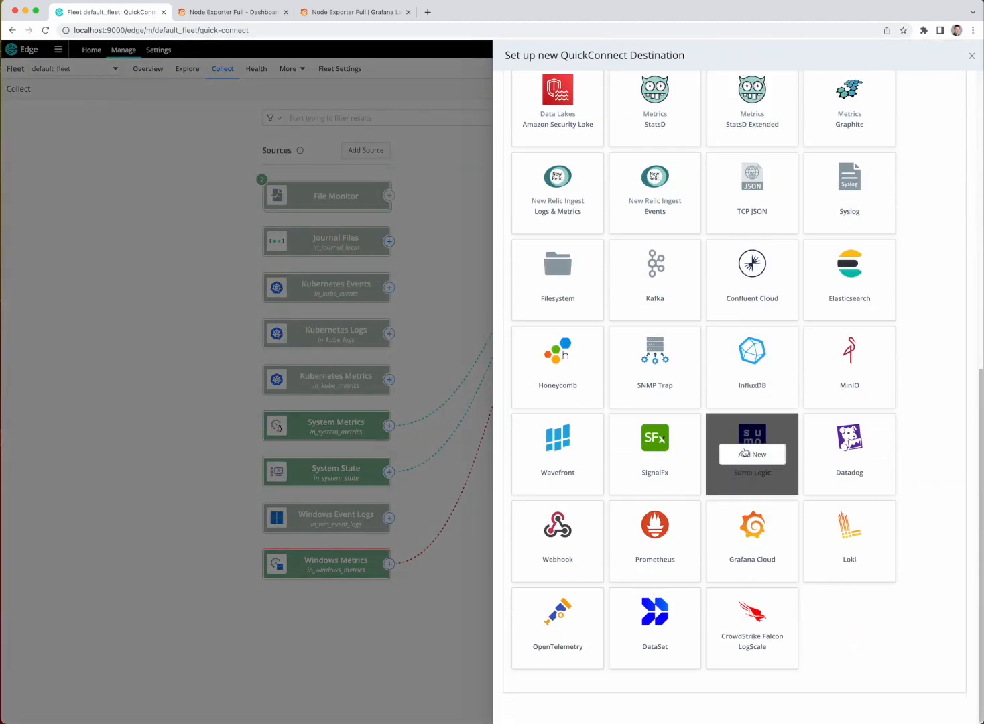
# Create Prometheus destination 'prometheus' pointing at the prometheus-server remote-write URL, and save it.
pyautogui.click(654, 525)
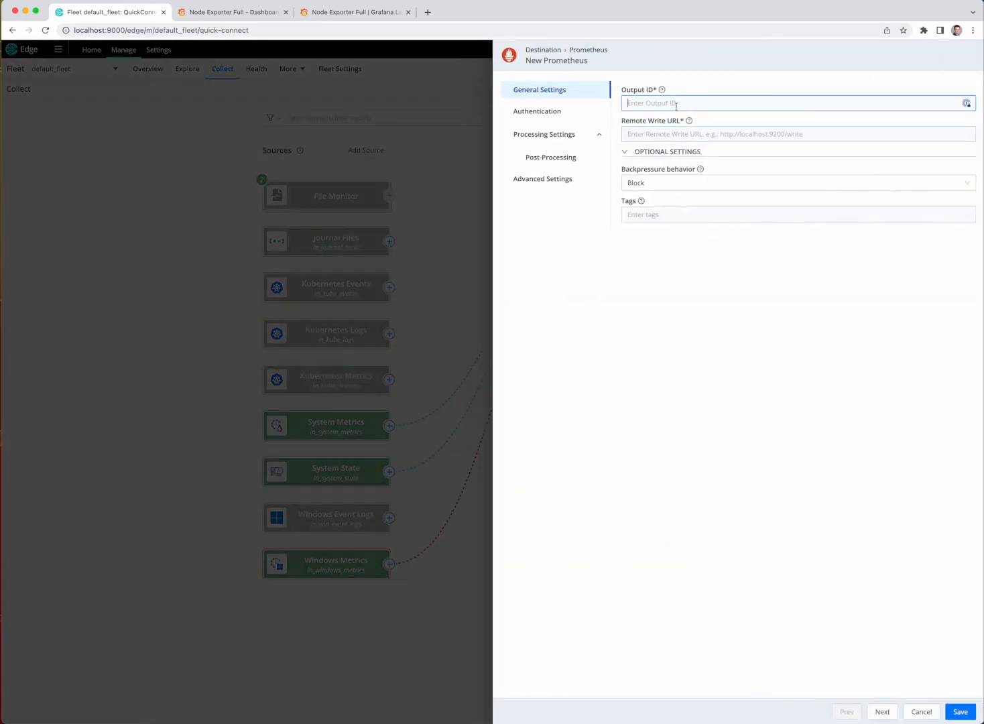
pyautogui.write('prometheus')
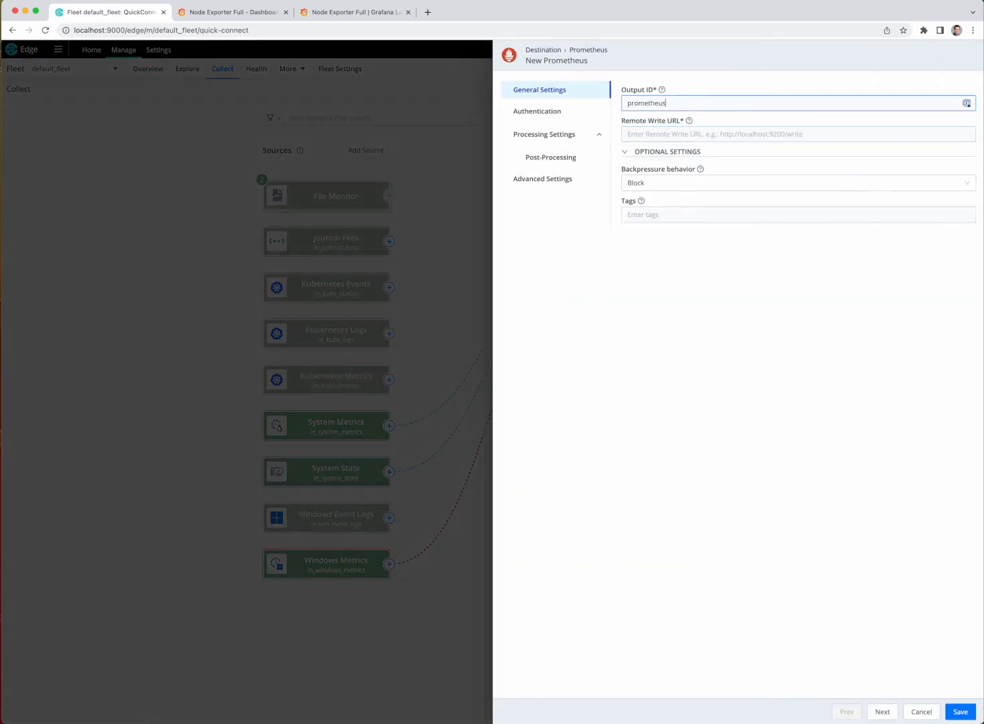
pyautogui.write('http://pr')
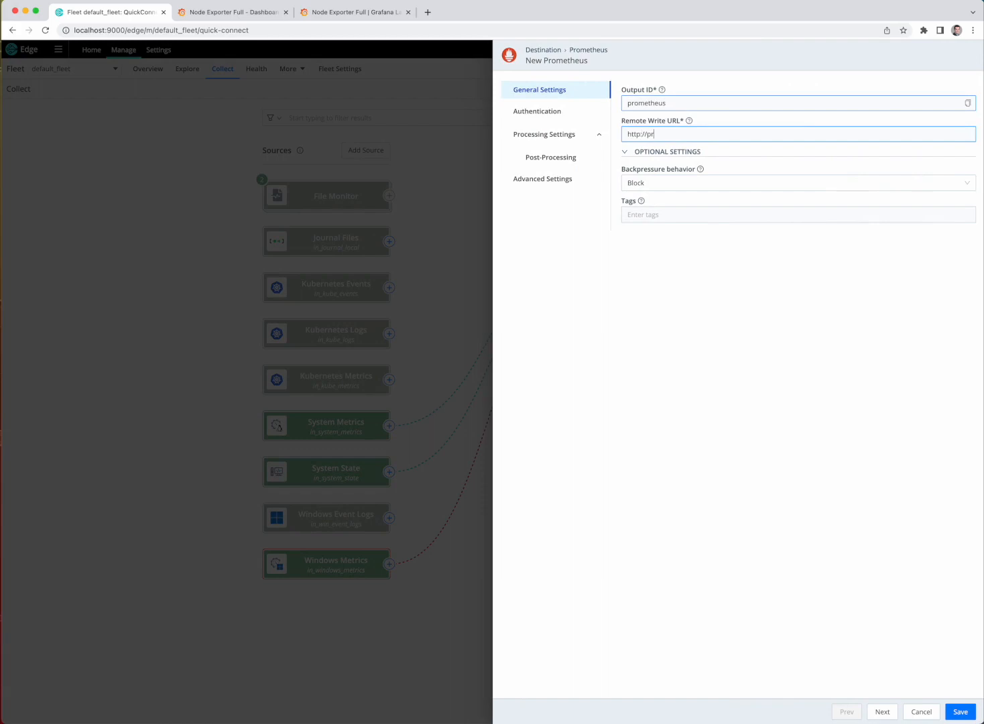
pyautogui.write('ometheus-server.prometheus.svc.cluster.local/api/v1/w')
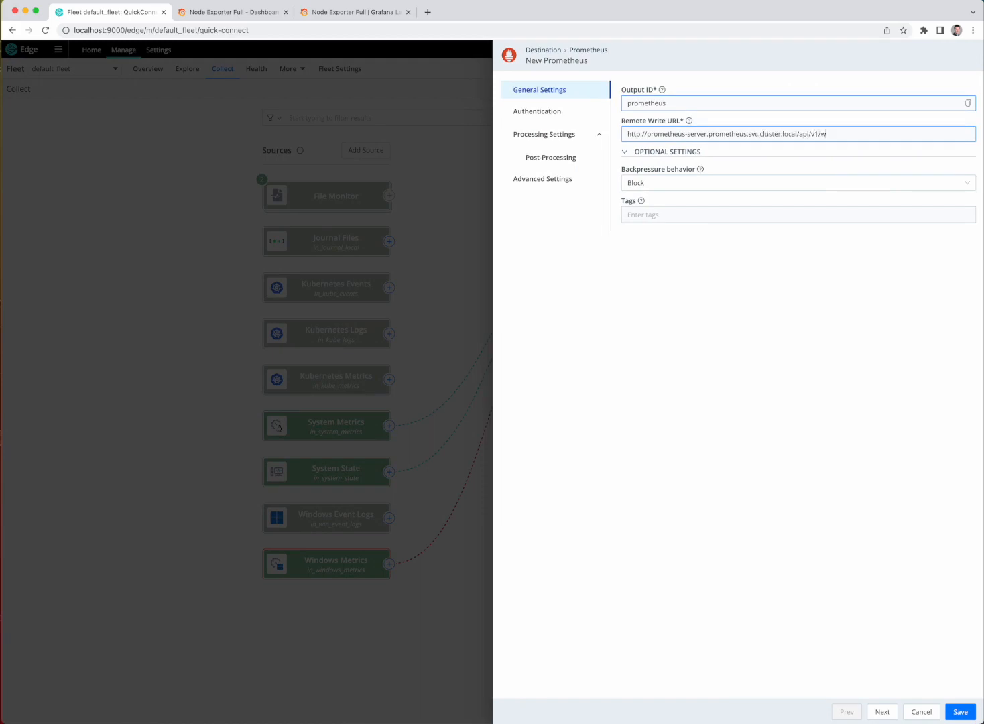
pyautogui.write('rite')
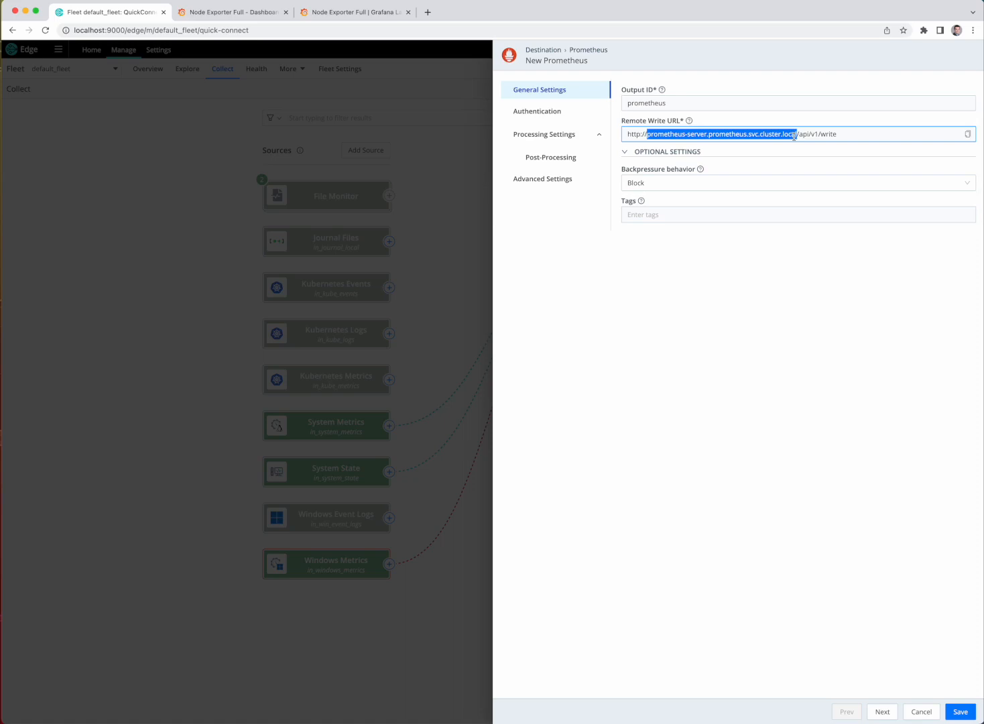
pyautogui.click(712, 135)
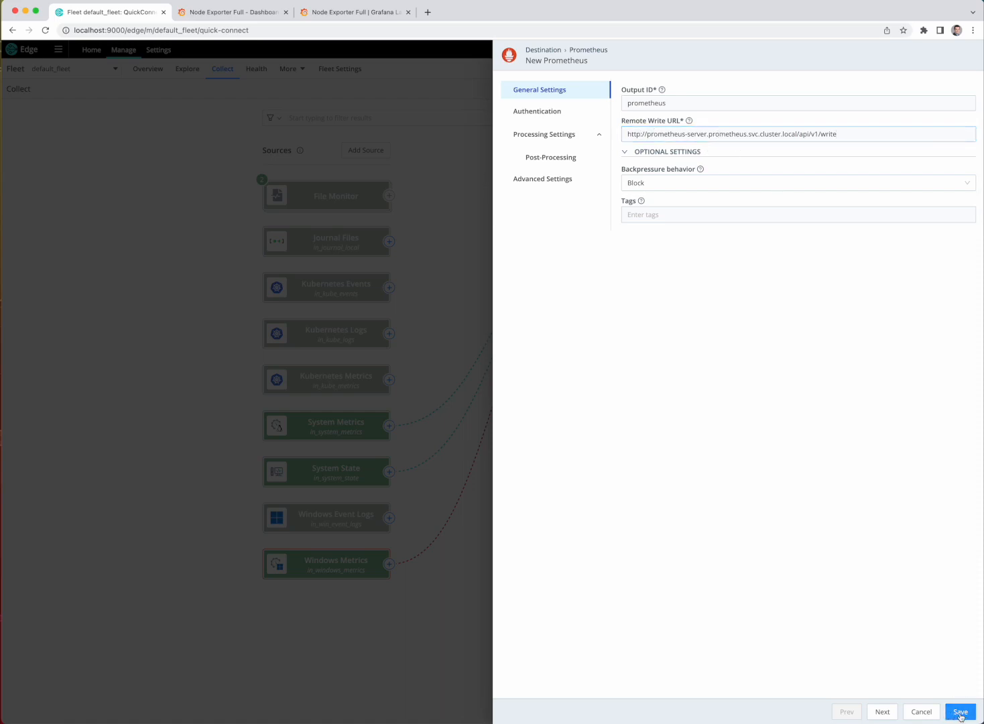
pyautogui.click(966, 712)
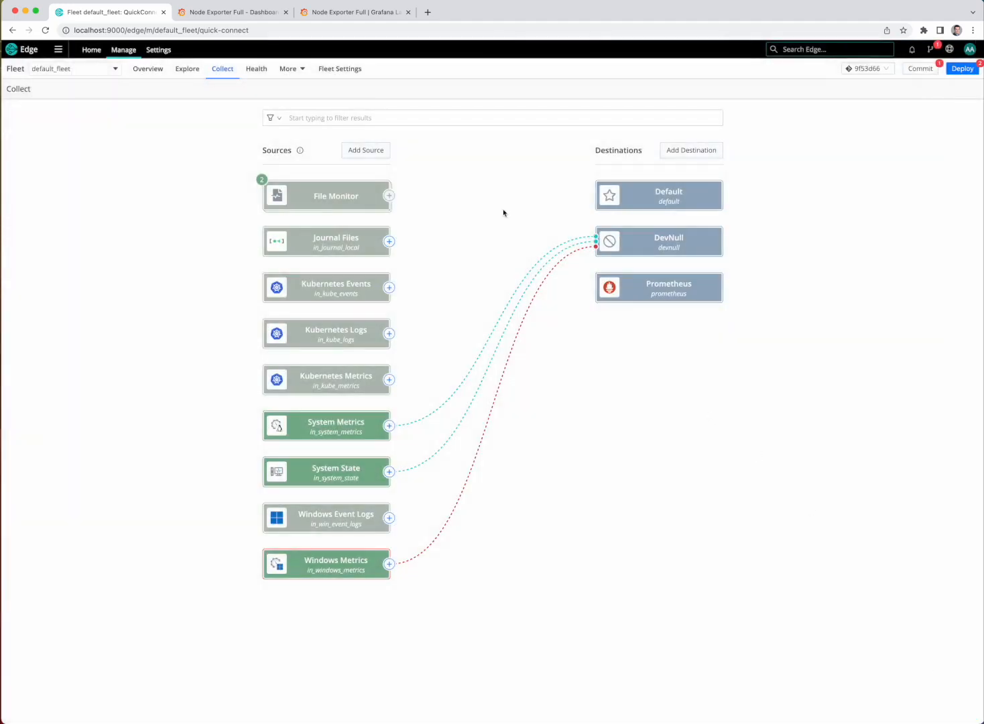
# Add Edge Scraper source node_exporter with Kubernetes Node discovery on port 9100, and save it.
pyautogui.click(366, 150)
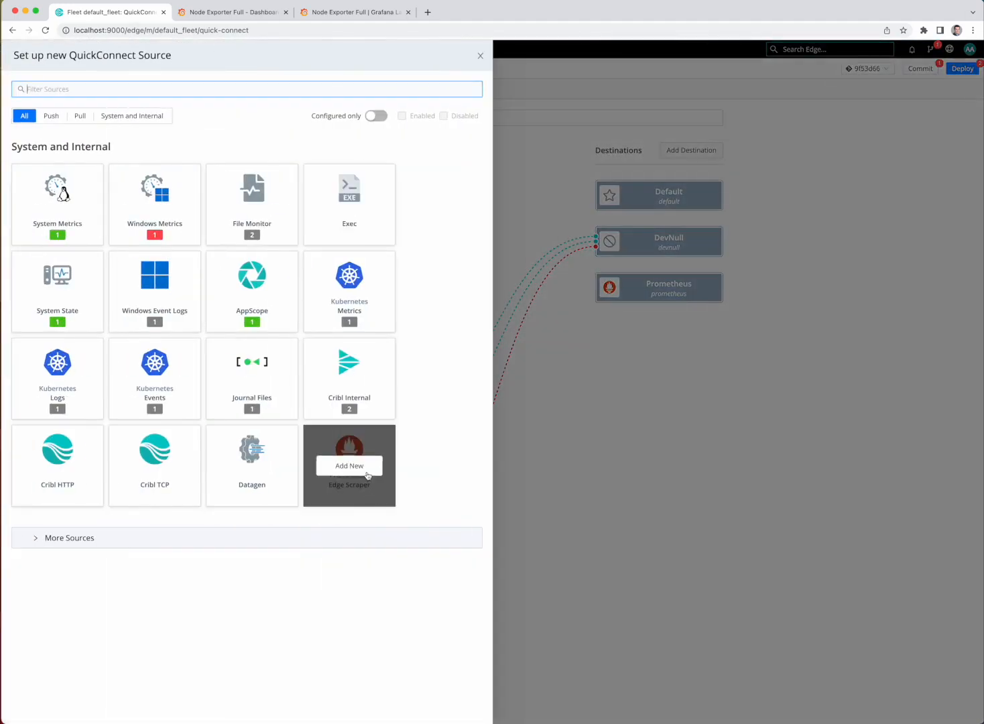
pyautogui.click(349, 466)
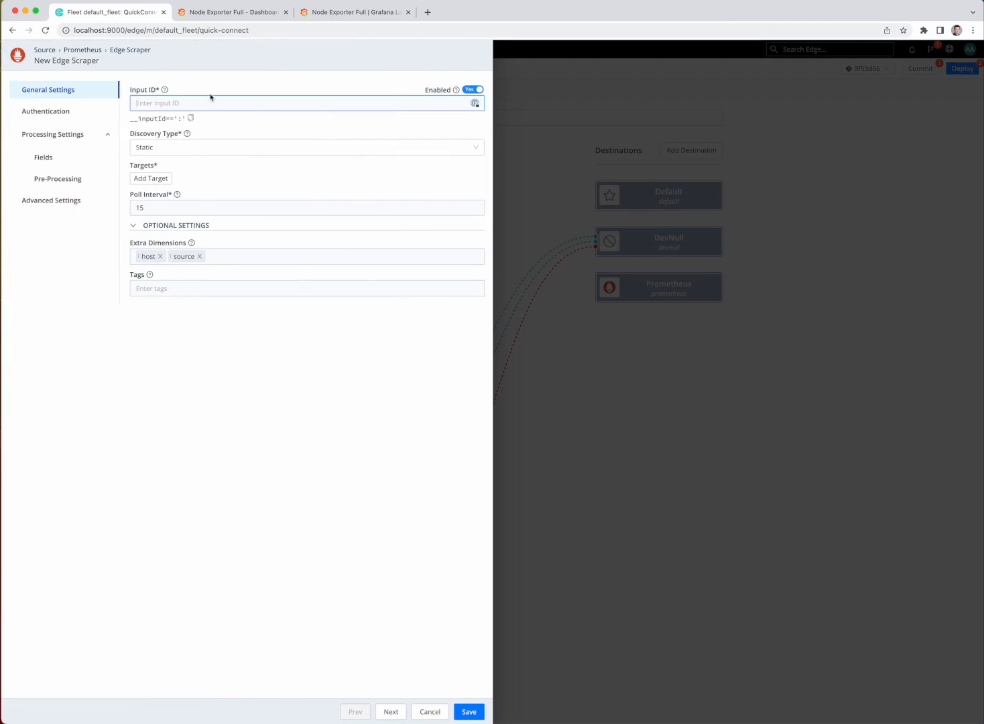
pyautogui.write('node_expor')
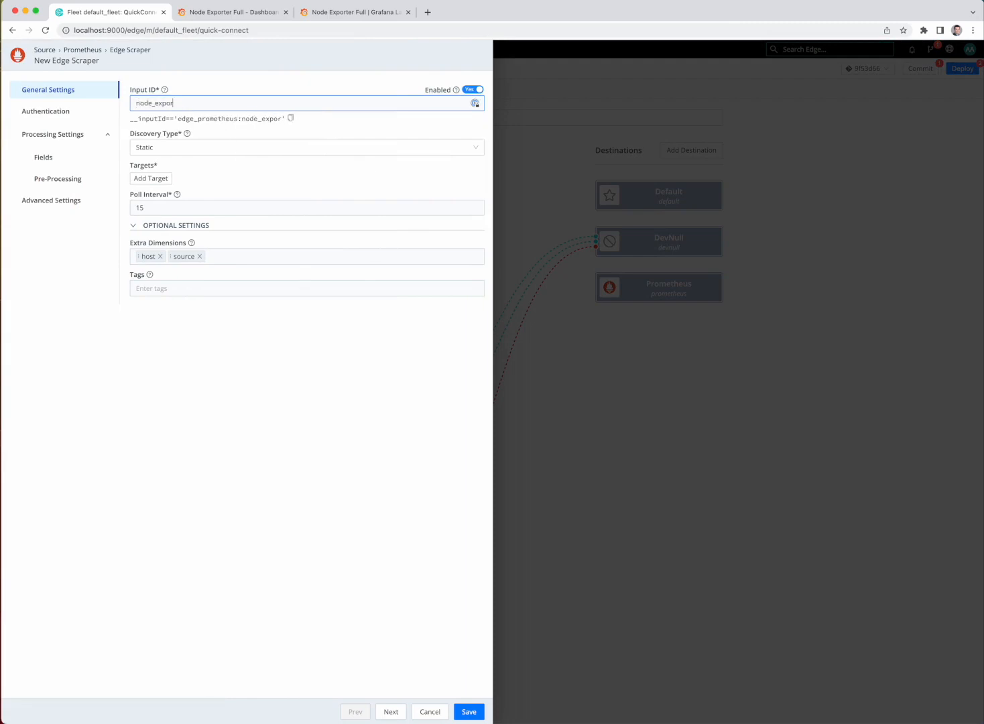
pyautogui.click(307, 146)
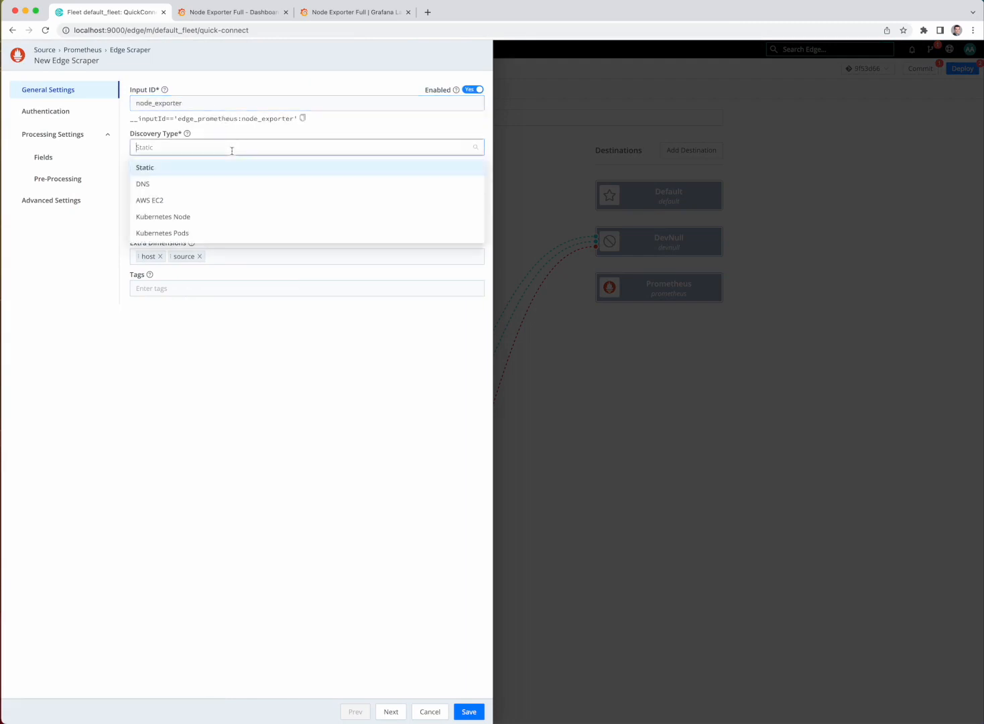
pyautogui.moveTo(163, 217)
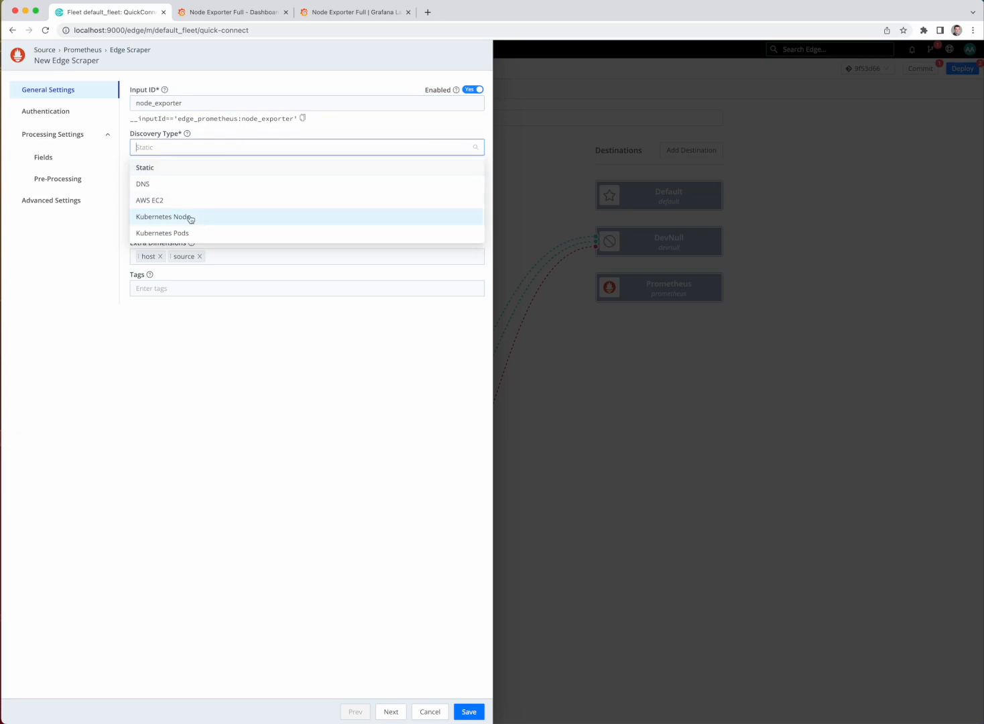
pyautogui.click(163, 217)
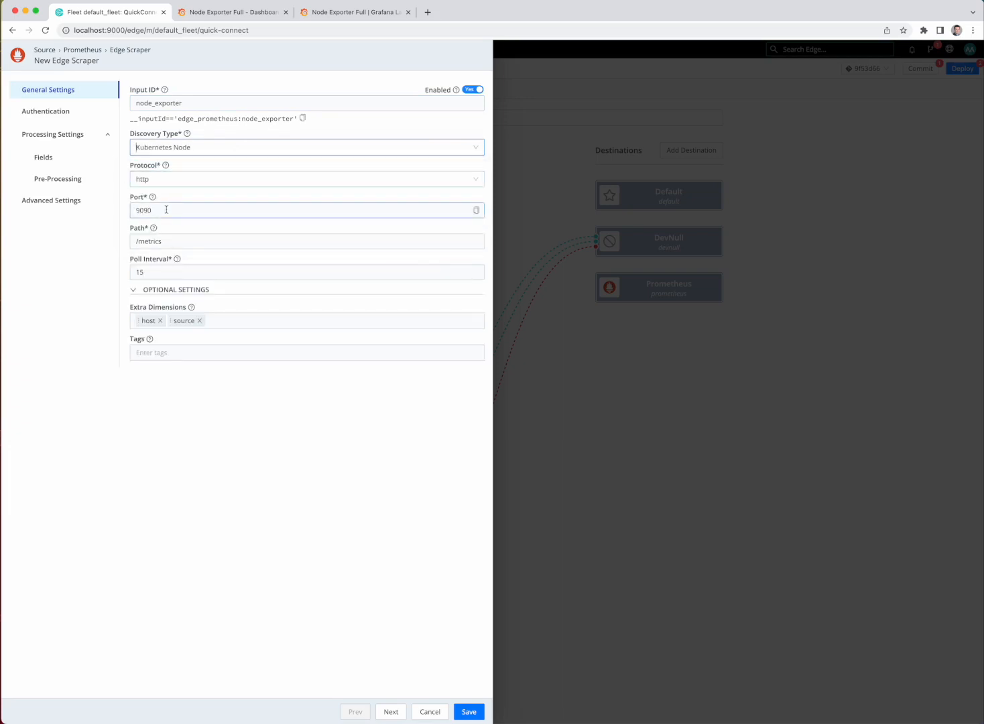
pyautogui.write('9100')
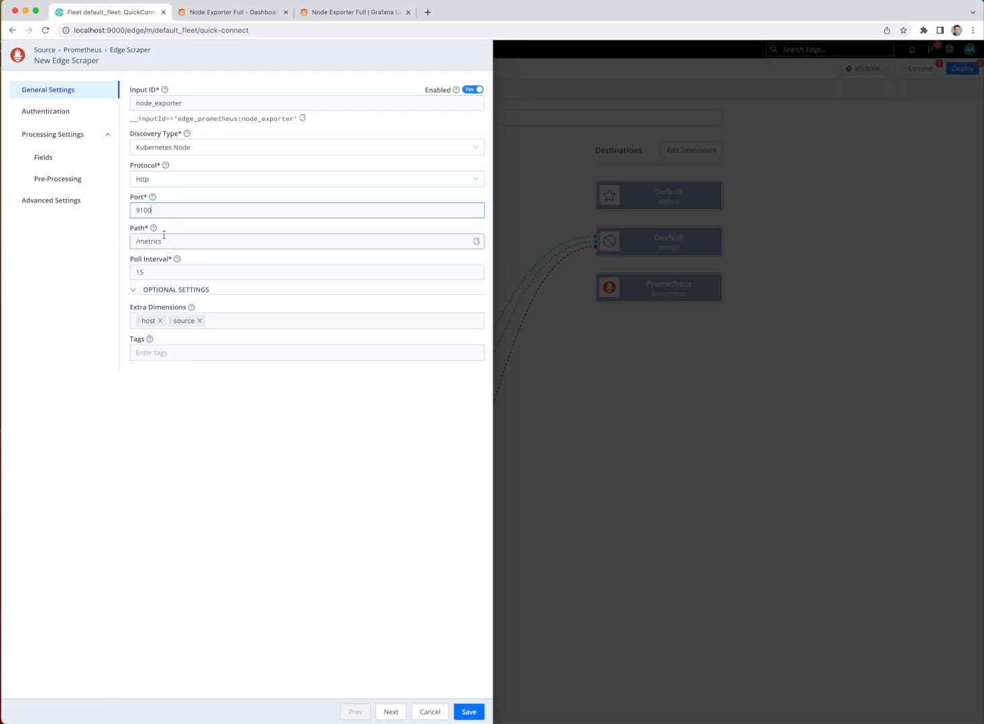
pyautogui.click(43, 157)
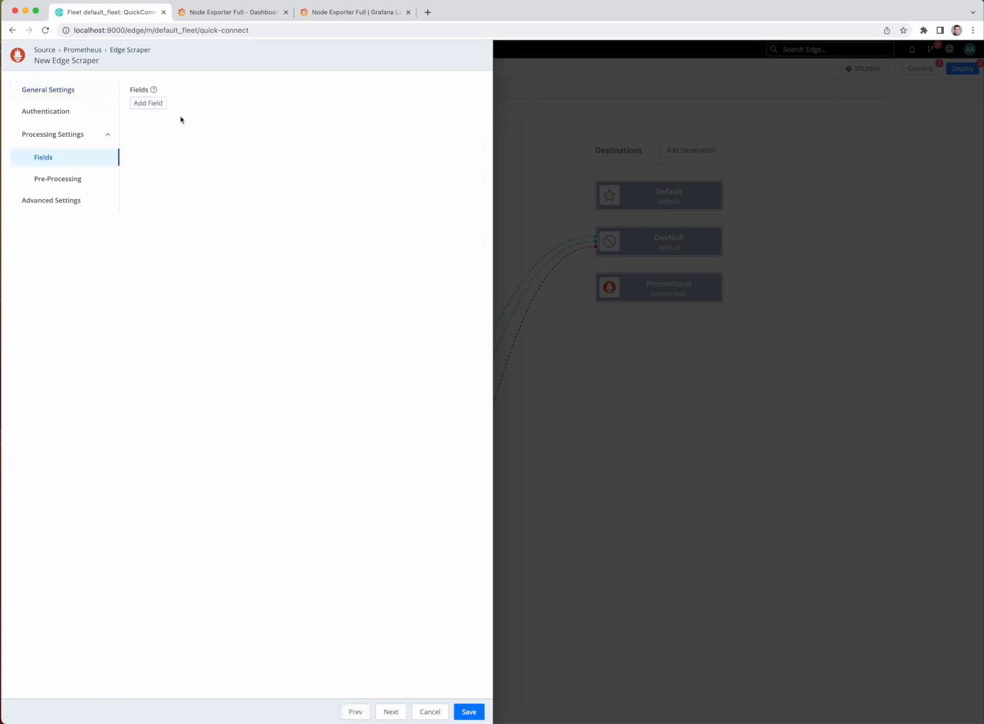
pyautogui.click(148, 102)
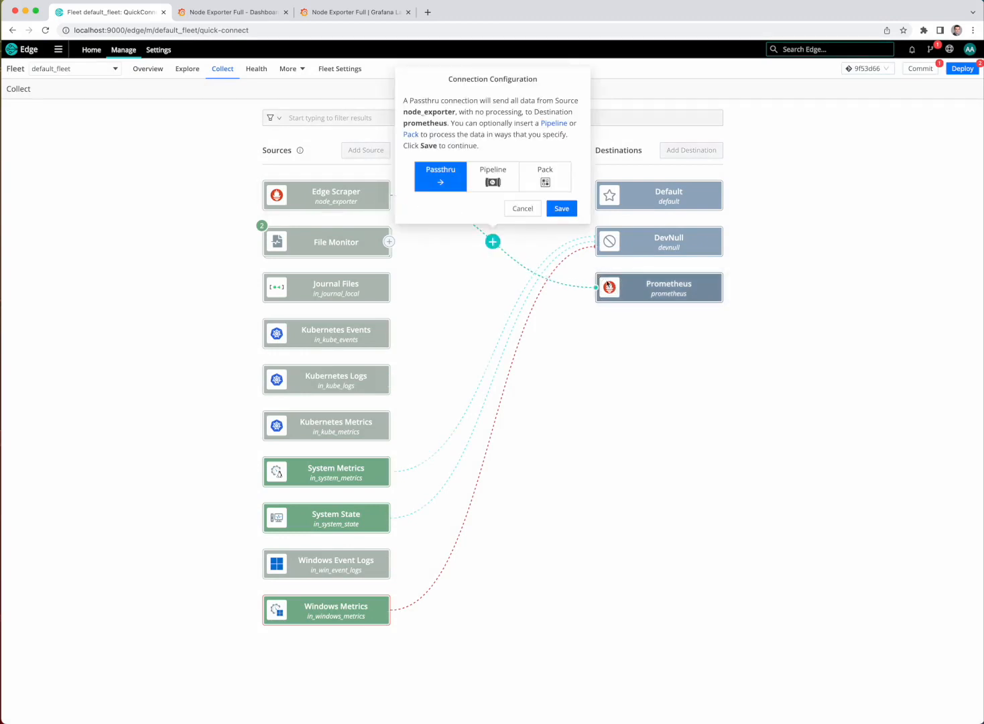
# Update and save the prometheus_metrics pipeline's job and instance Eval expressions, then select it.
pyautogui.click(493, 177)
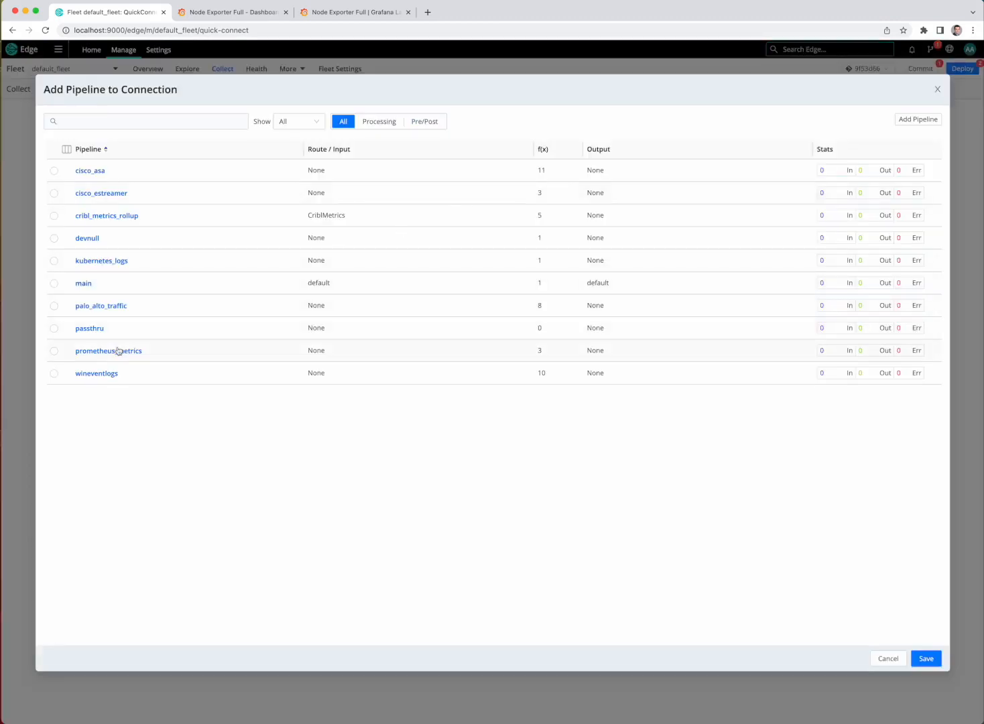
pyautogui.click(108, 351)
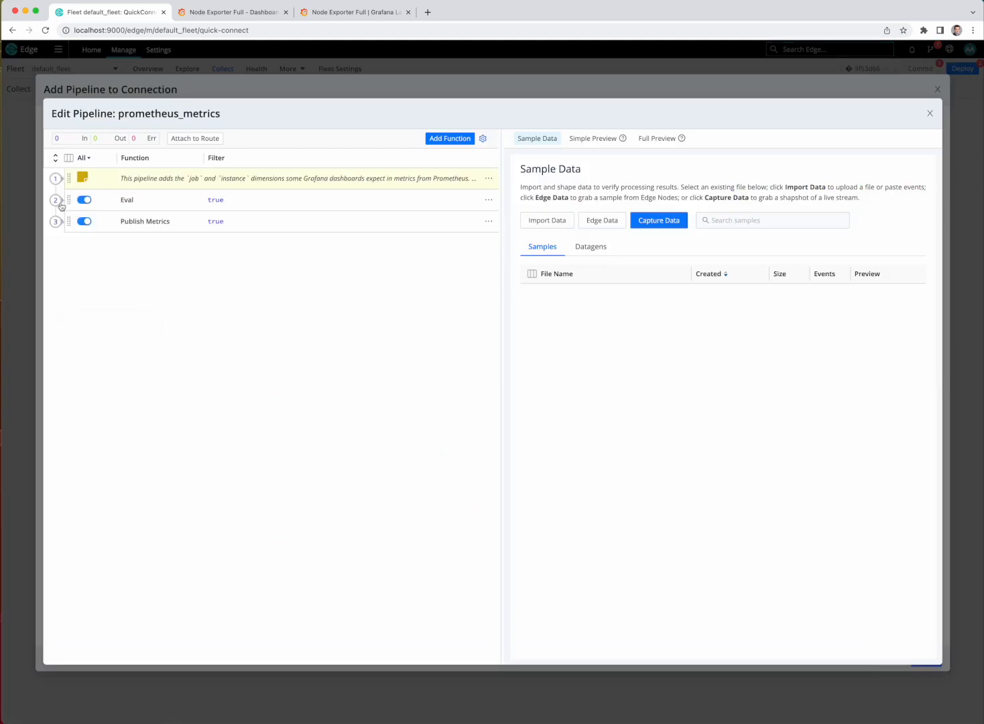
pyautogui.click(127, 199)
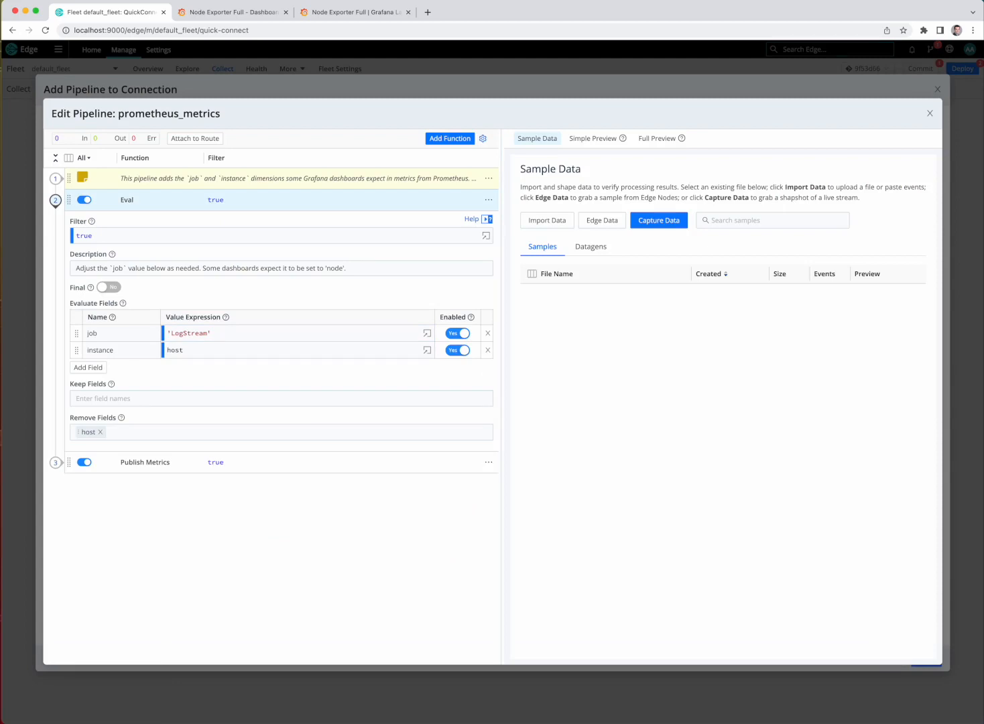
pyautogui.moveTo(352, 397)
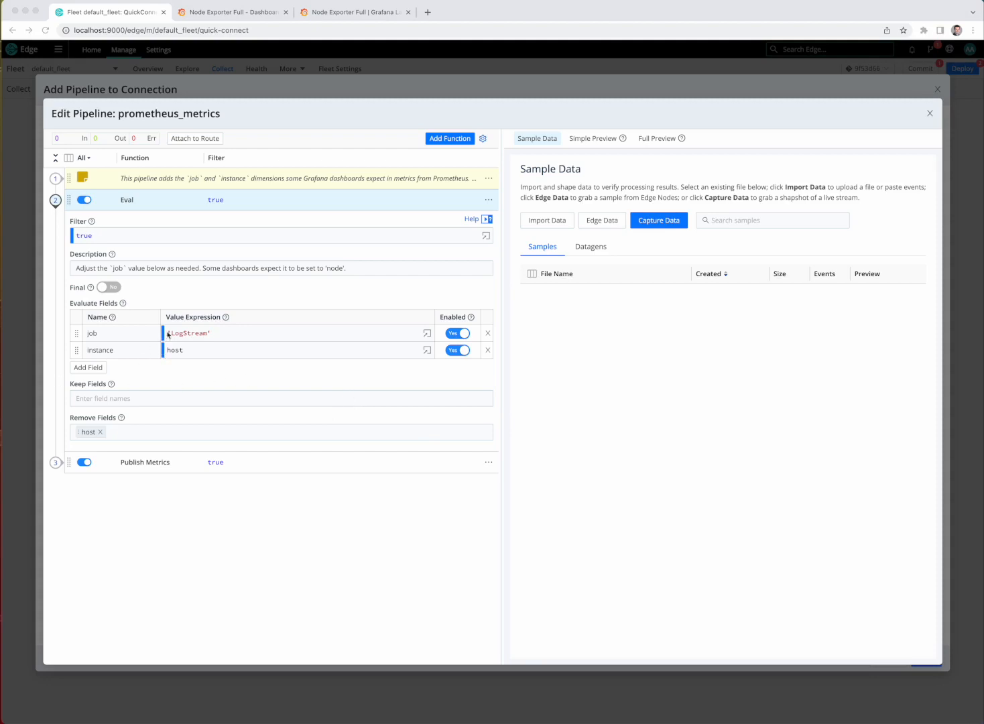
pyautogui.write("job || 'cribl")
pyautogui.write('__metadata.kube.')
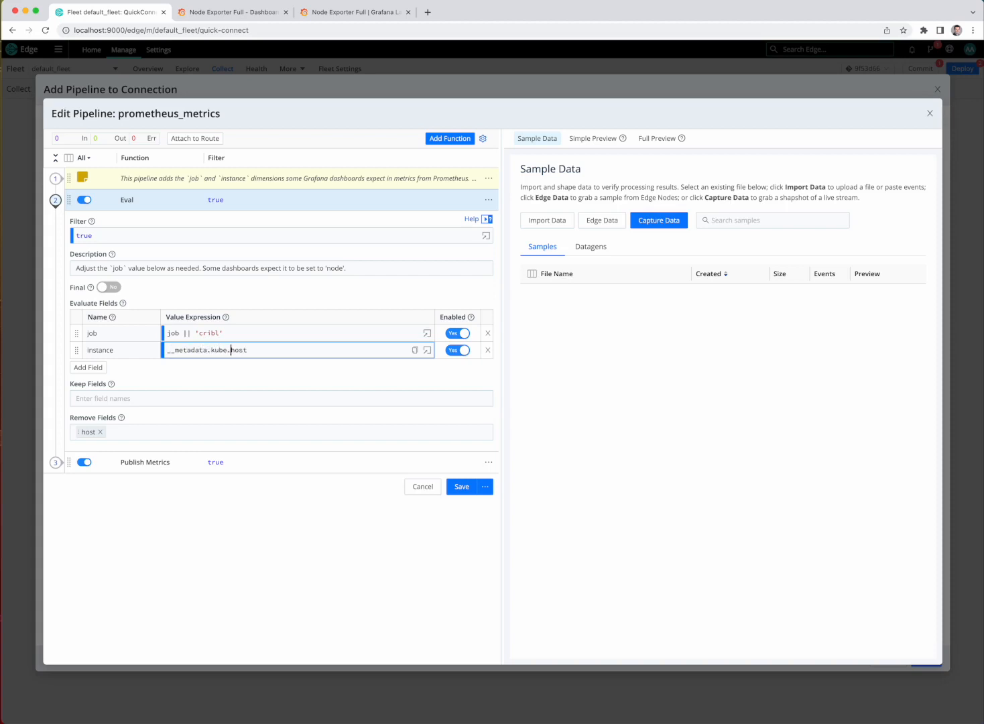
pyautogui.write('node.metadata.name ||')
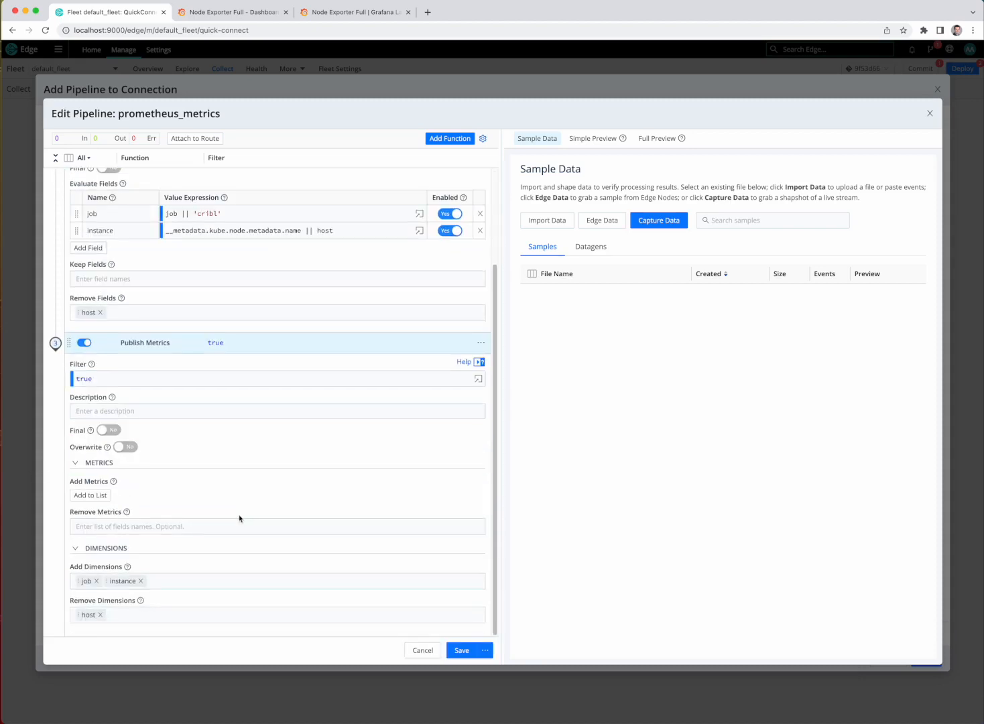
pyautogui.click(461, 650)
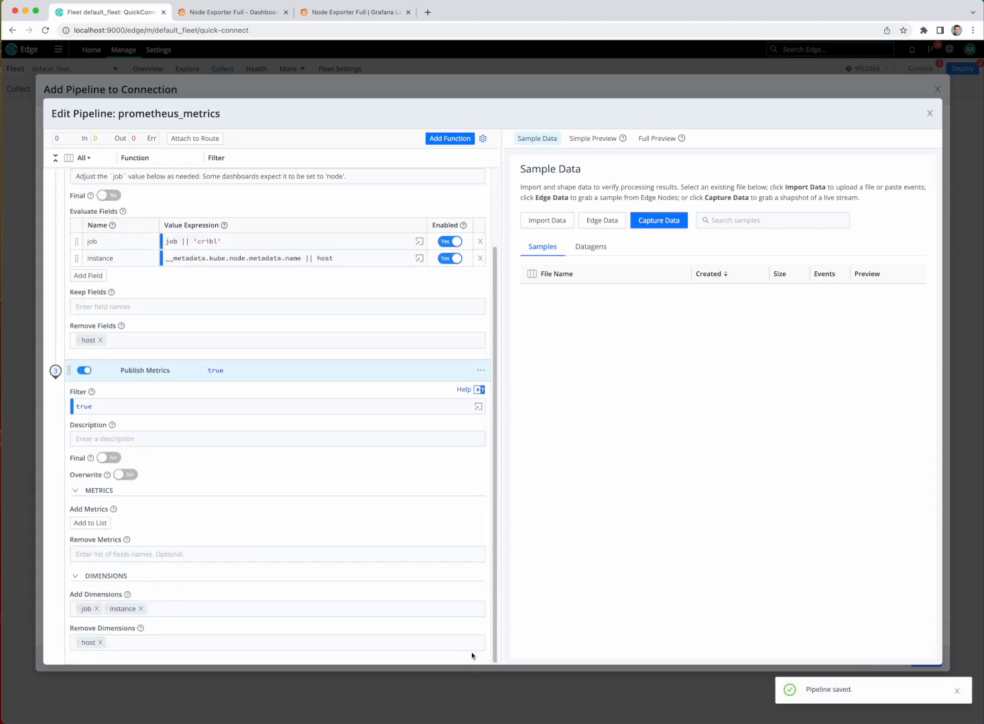
pyautogui.click(930, 113)
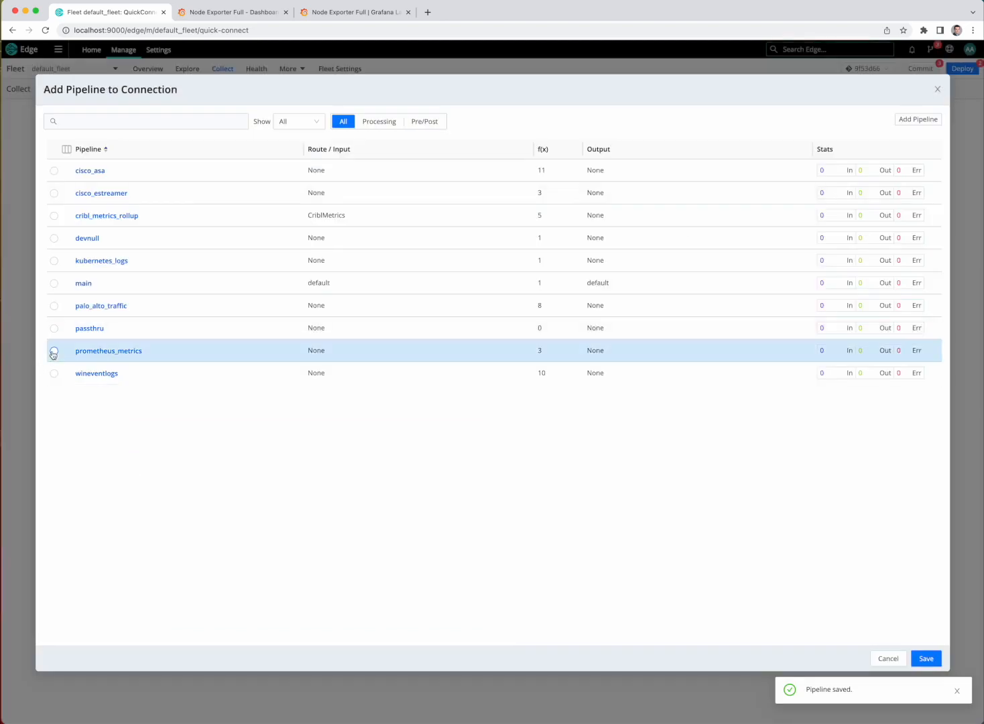
# Attach the pipeline to the connection and set the fleet API server host to 0.0.0.0.
pyautogui.click(928, 659)
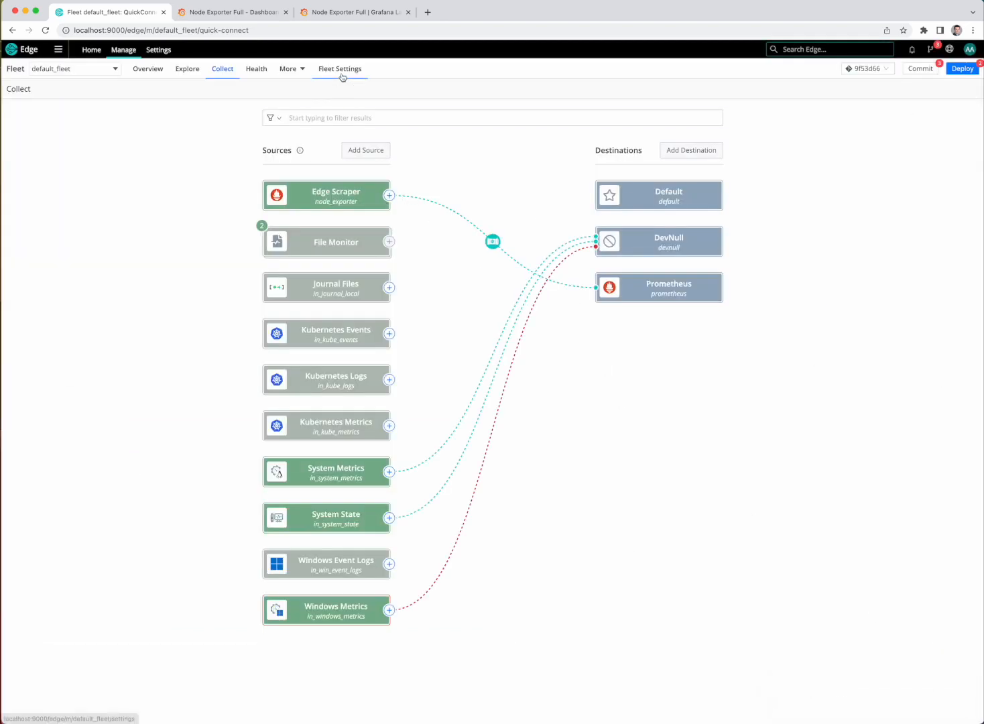
pyautogui.click(340, 68)
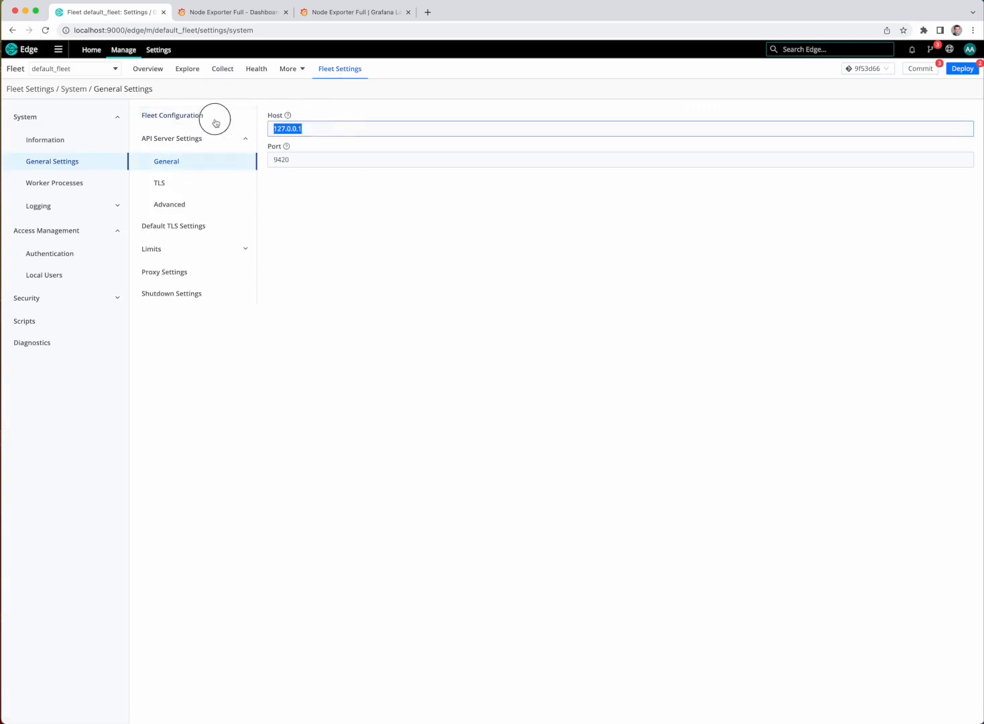
pyautogui.write('0.0.0.0')
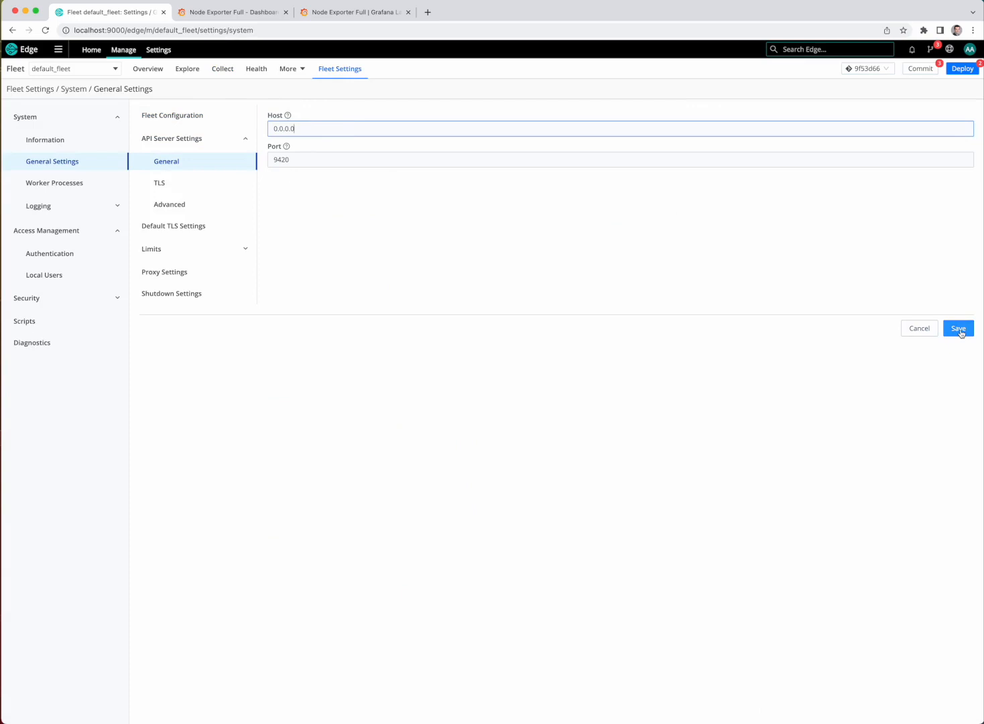
pyautogui.click(959, 328)
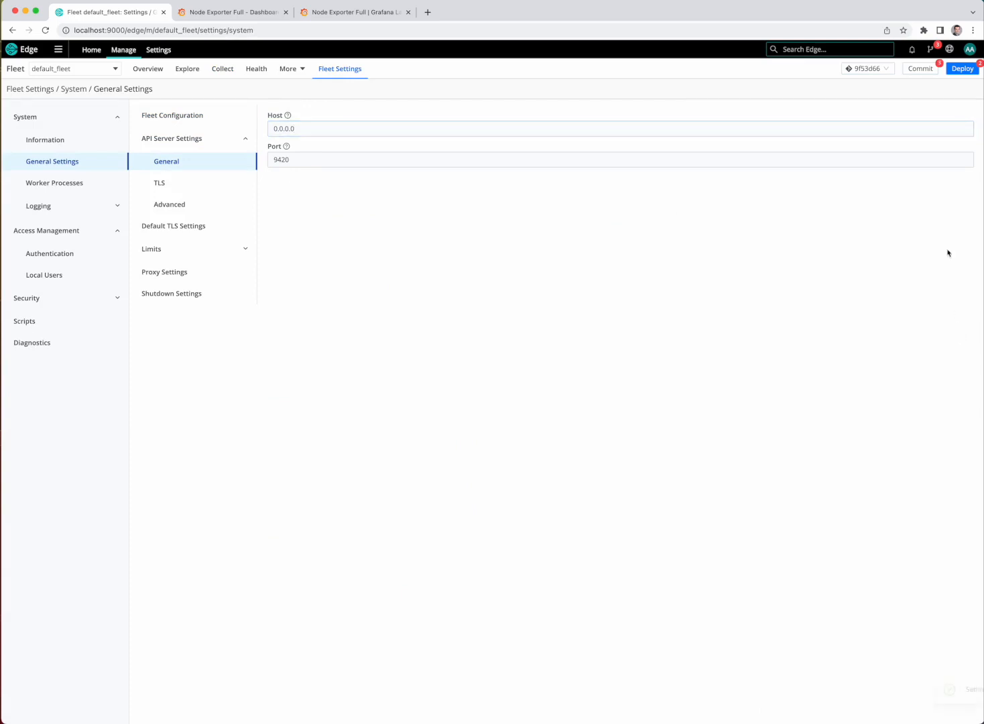
# Commit all pending changes as 'Initial commit' and deploy them to the fleet.
pyautogui.click(919, 69)
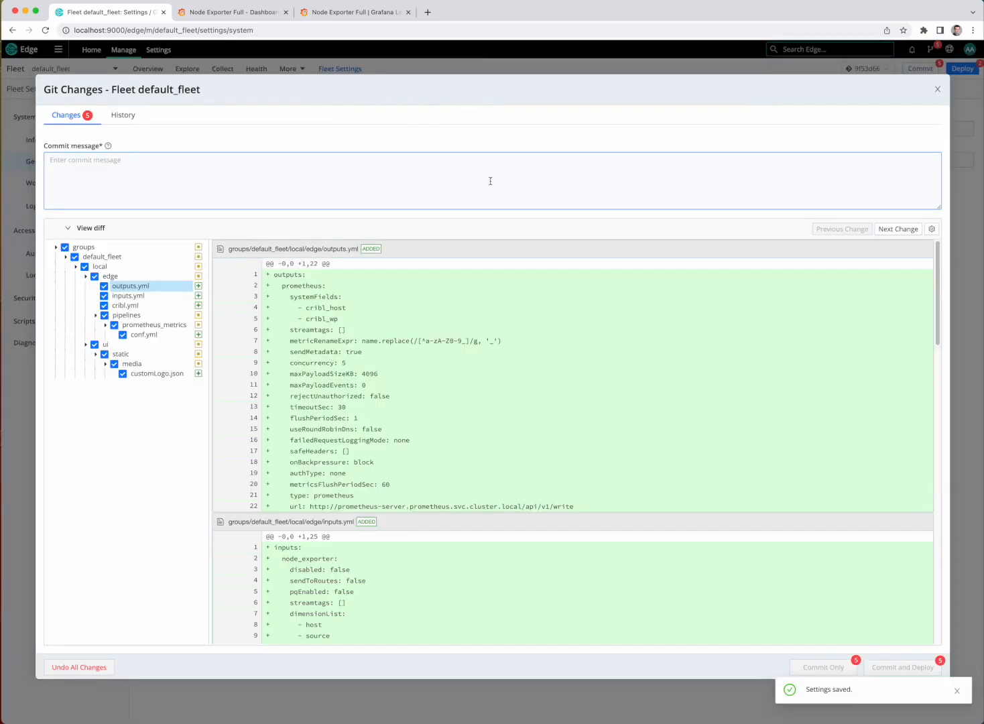
pyautogui.click(491, 181)
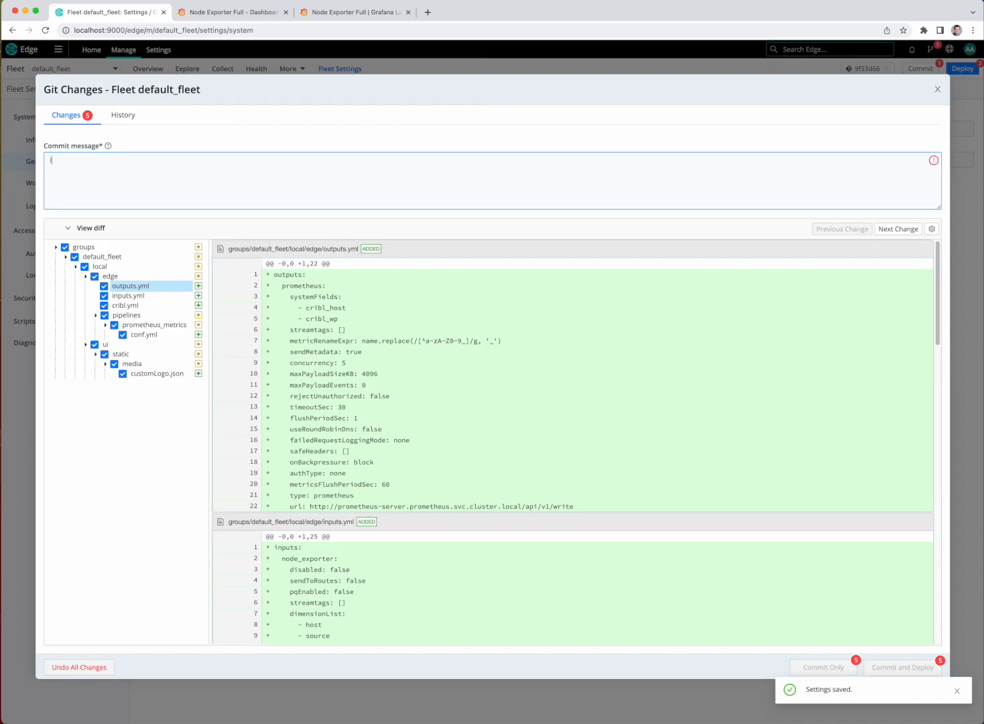
pyautogui.write('Initial commit')
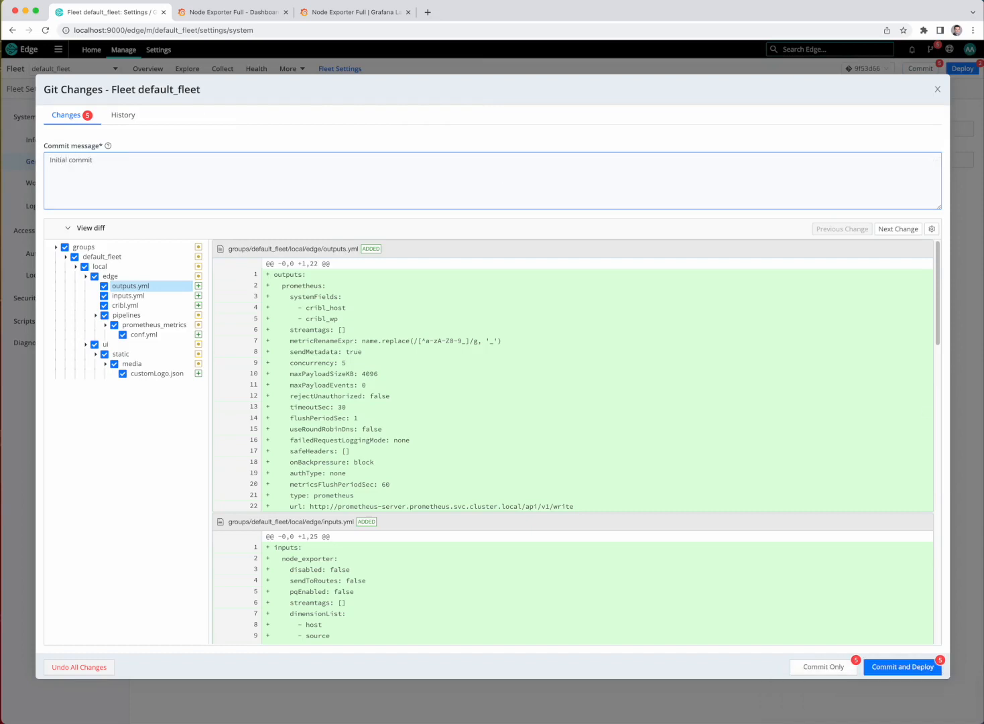
pyautogui.click(903, 667)
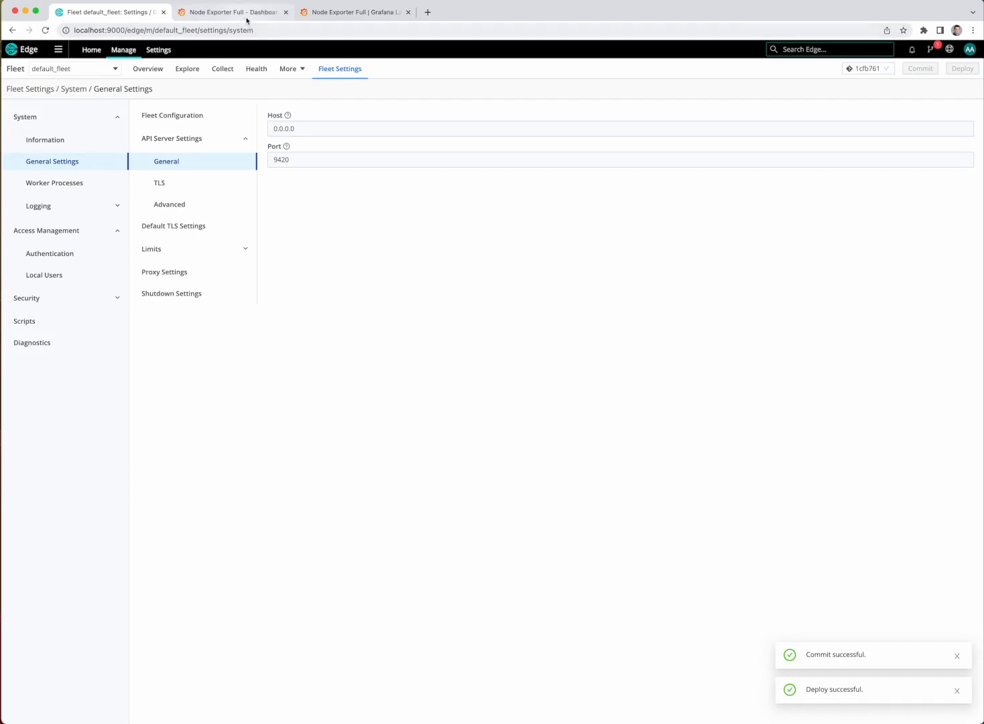
# Refresh the Node Exporter Full dashboard until kind-control-plane CPU, memory, network and disk panels populate.
pyautogui.click(234, 12)
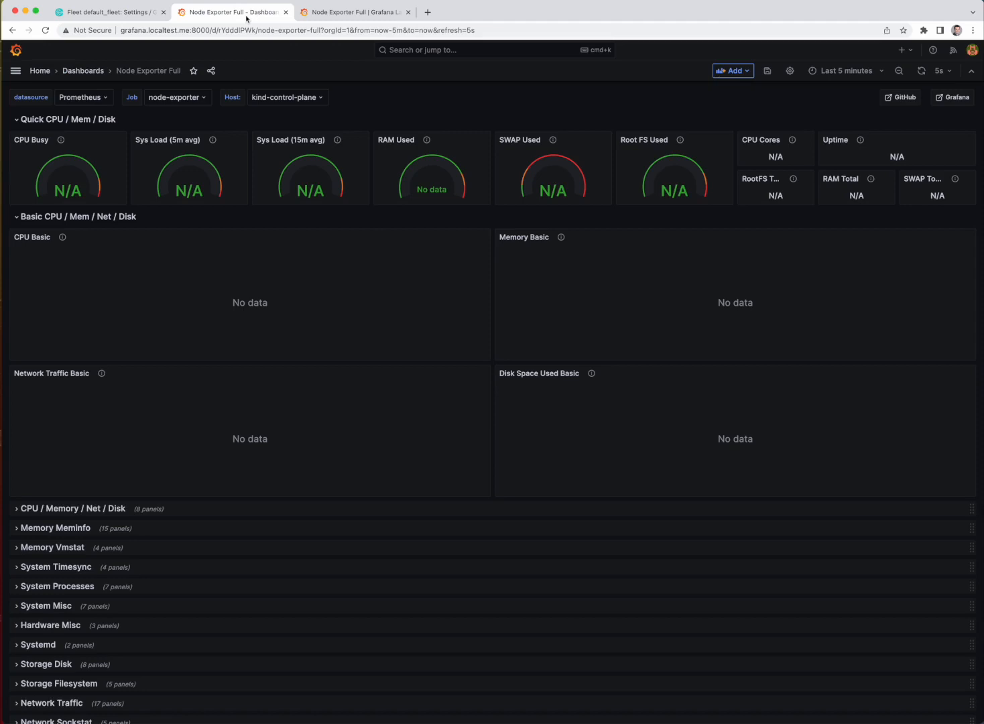
pyautogui.click(919, 70)
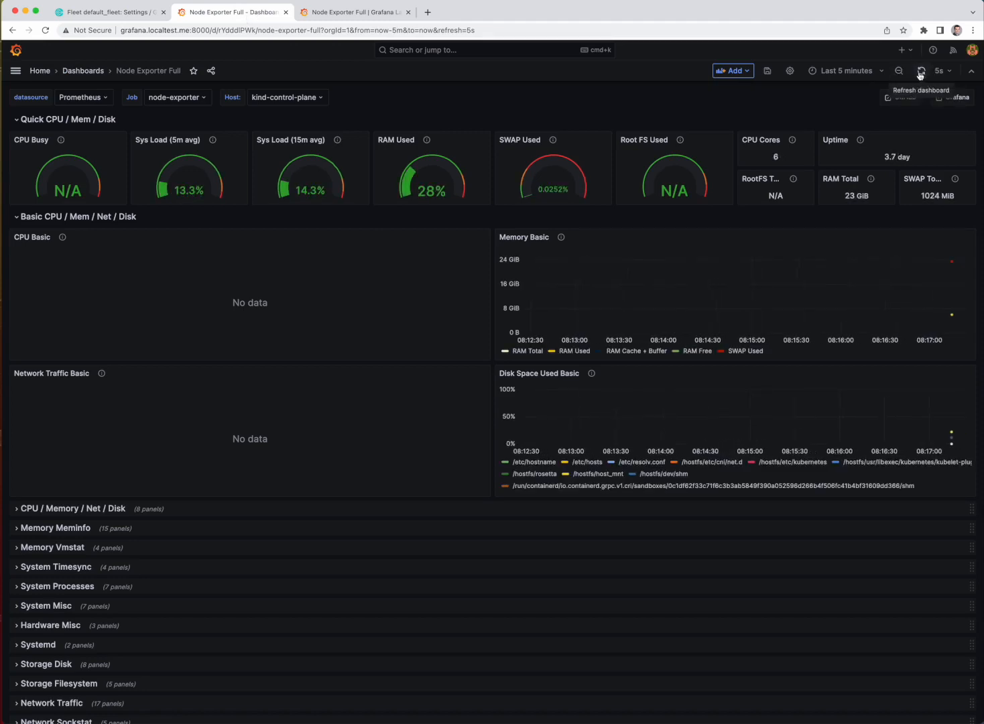
pyautogui.click(920, 71)
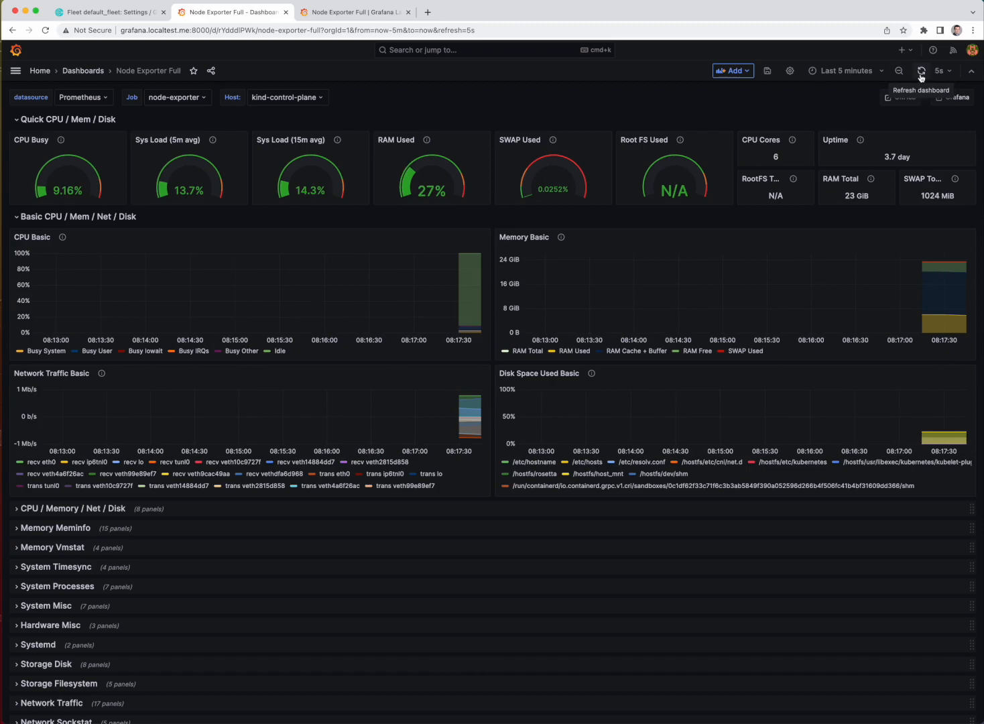
pyautogui.click(107, 12)
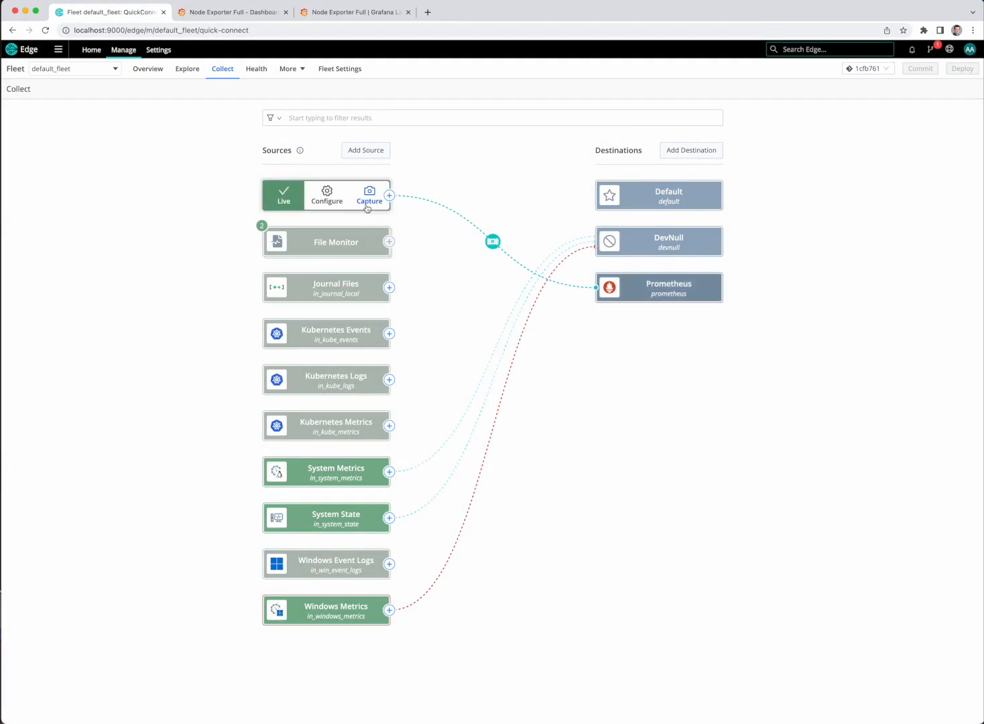
# Capture live node_exporter events from the Edge Scraper and browse the captured metrics.
pyautogui.click(369, 195)
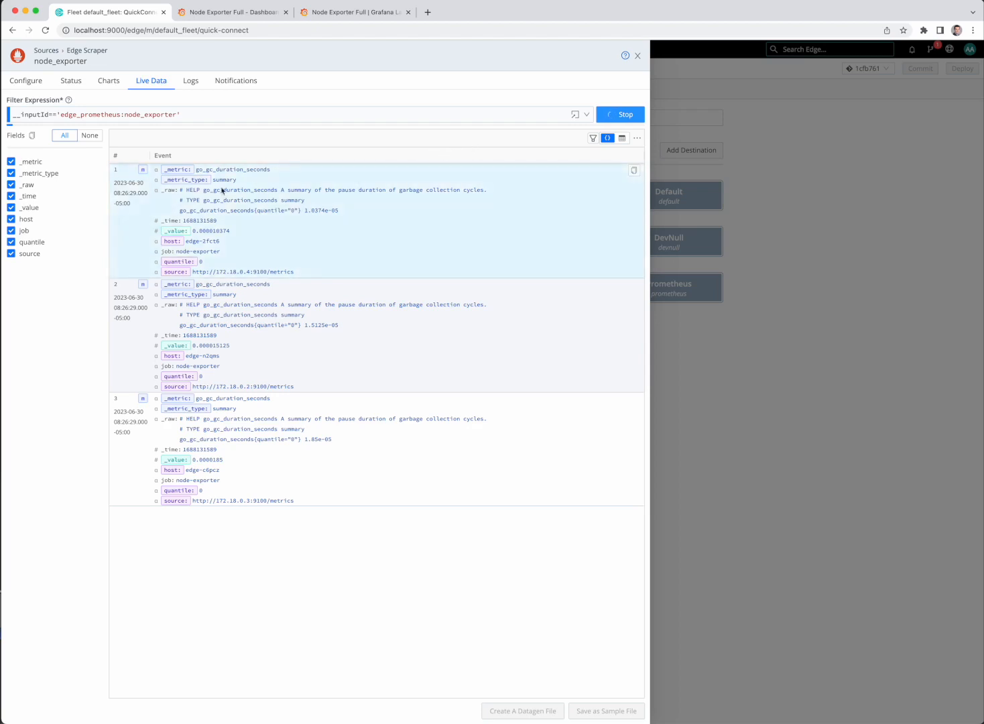
pyautogui.moveTo(142, 169)
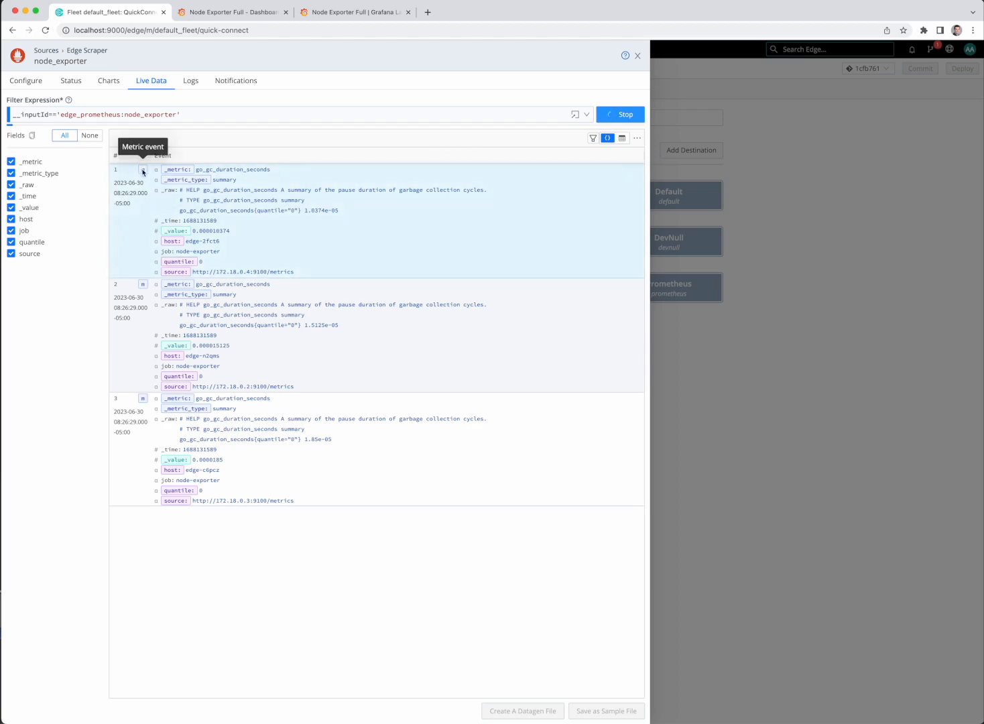
pyautogui.click(621, 114)
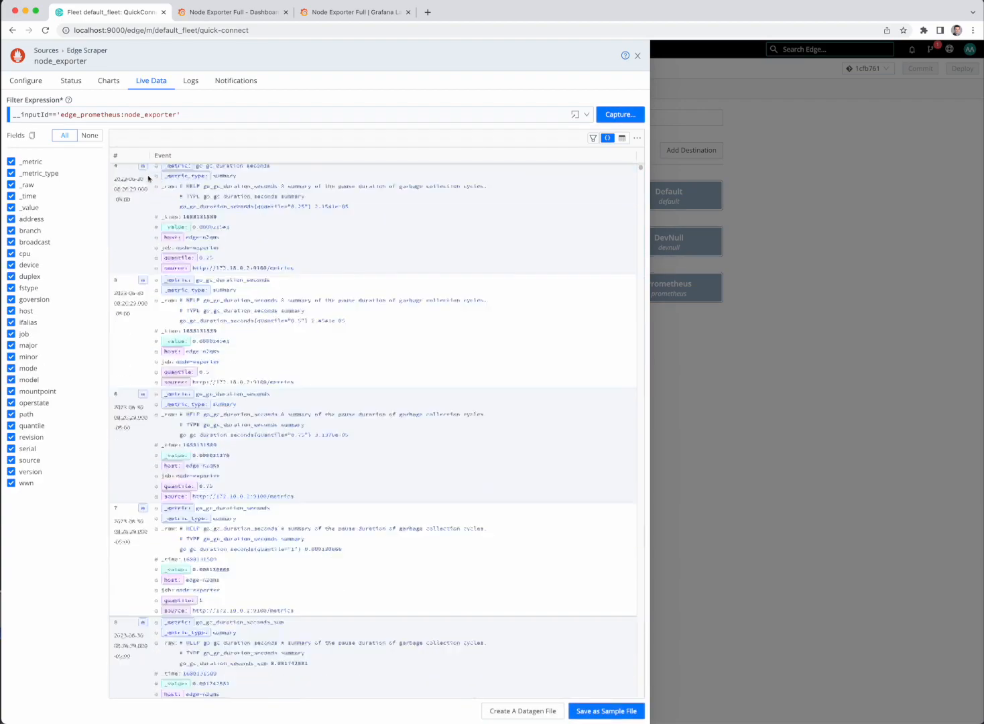
pyautogui.scroll(-3)
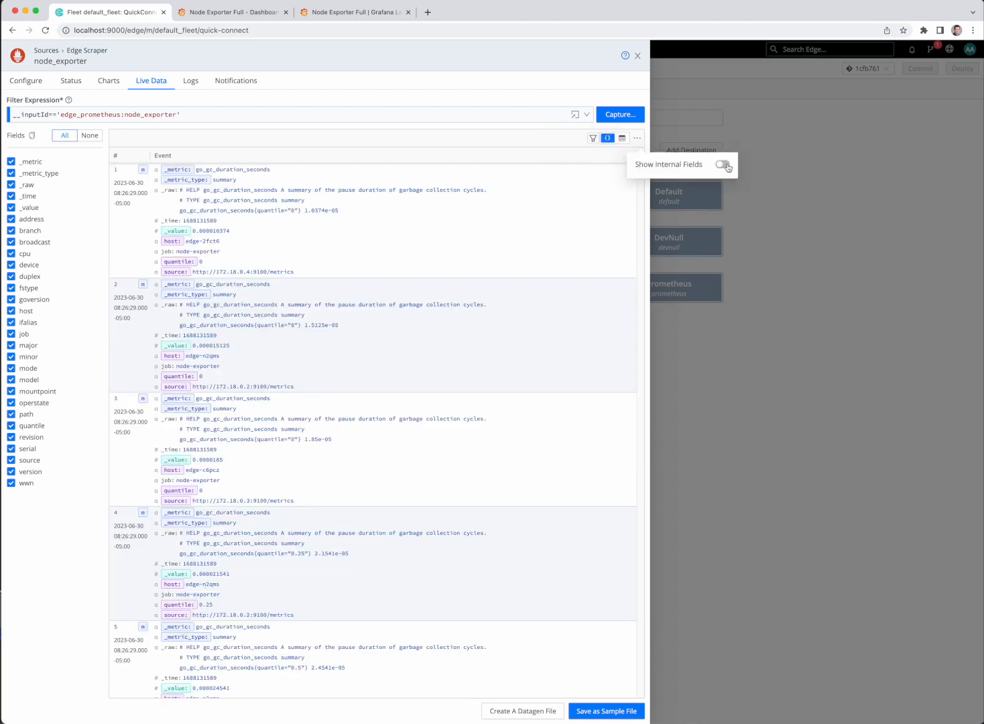
# Show internal fields and expand the first event's __metadata kube node to select kind-control-plane.
pyautogui.click(723, 164)
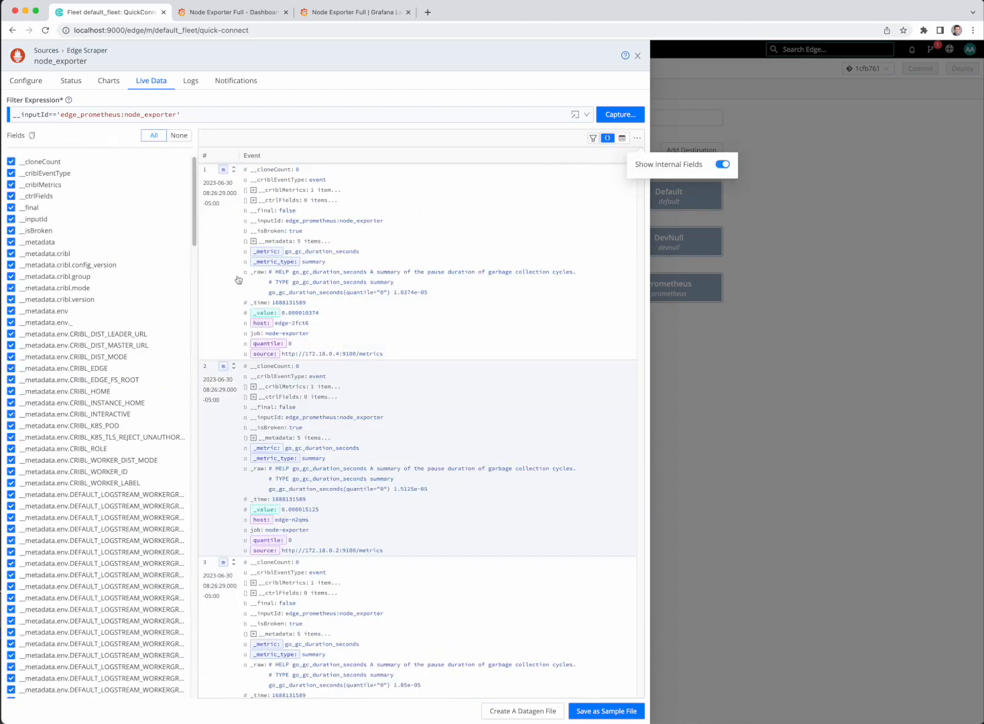
pyautogui.click(255, 241)
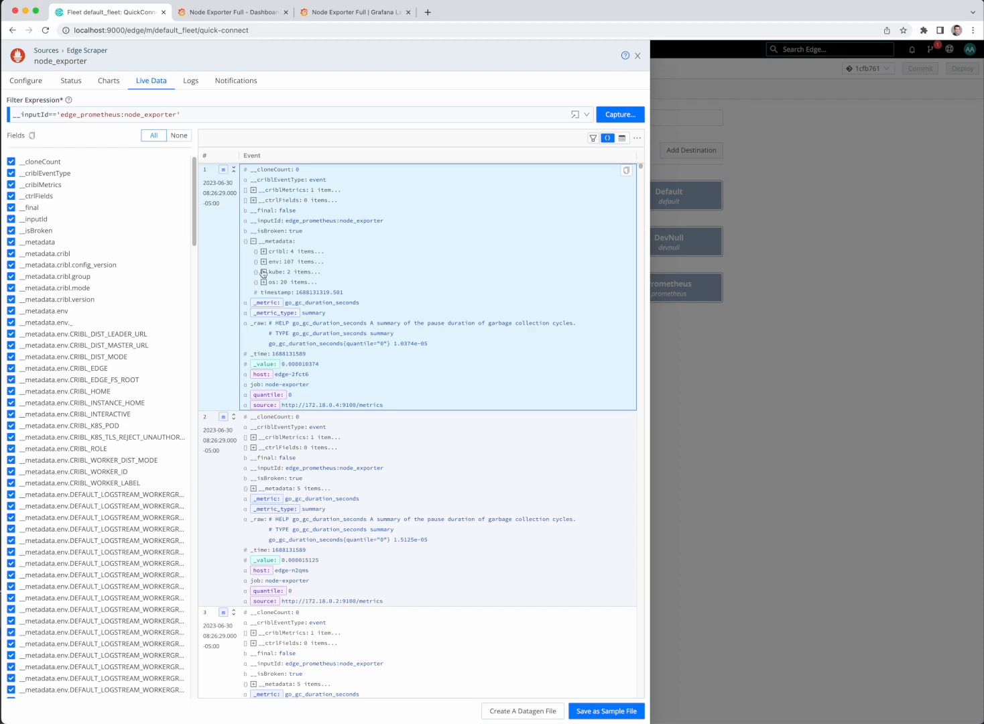
pyautogui.click(265, 271)
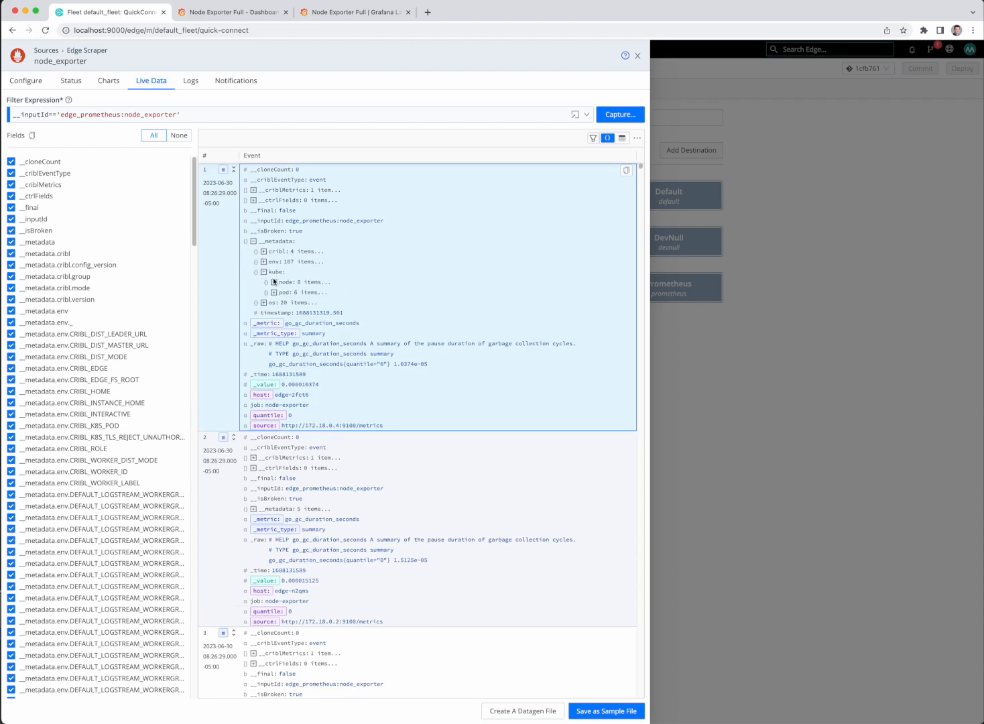
pyautogui.click(263, 282)
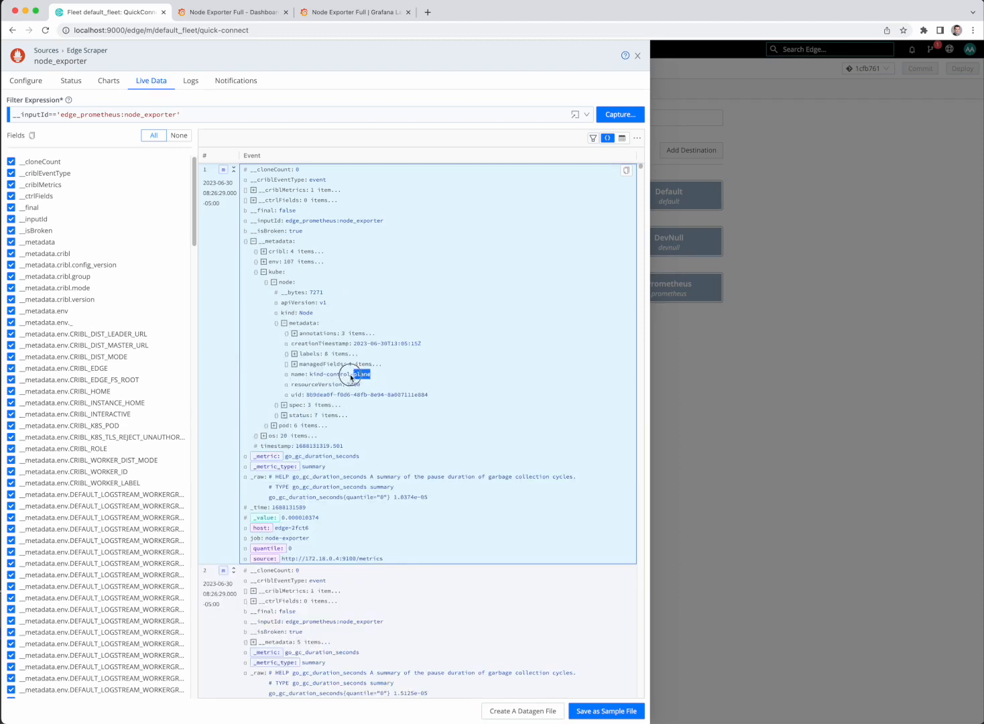
pyautogui.doubleClick(339, 374)
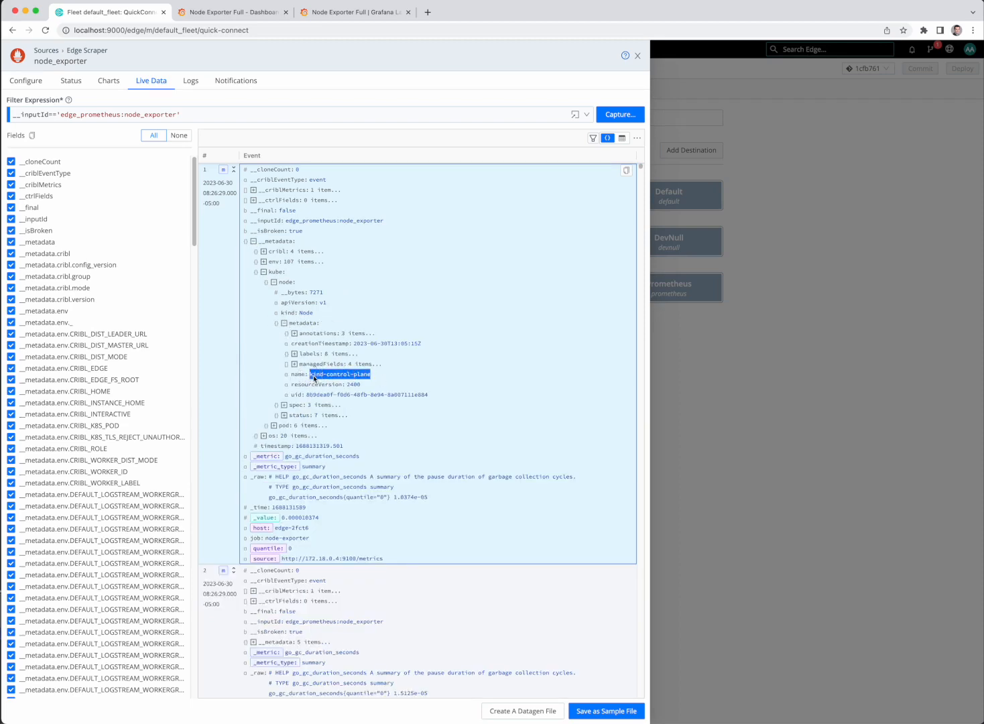